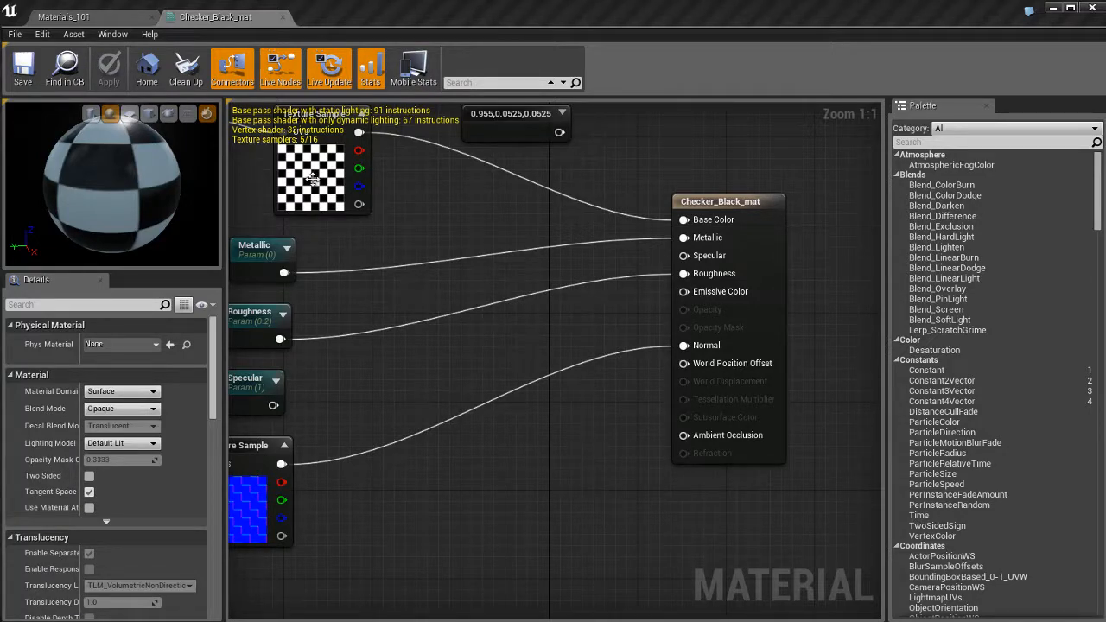
- Inspect the checkered sphere in the level, then bring up the material's blend mode choices
{"action": "left_click", "coordinate": [65, 17]}
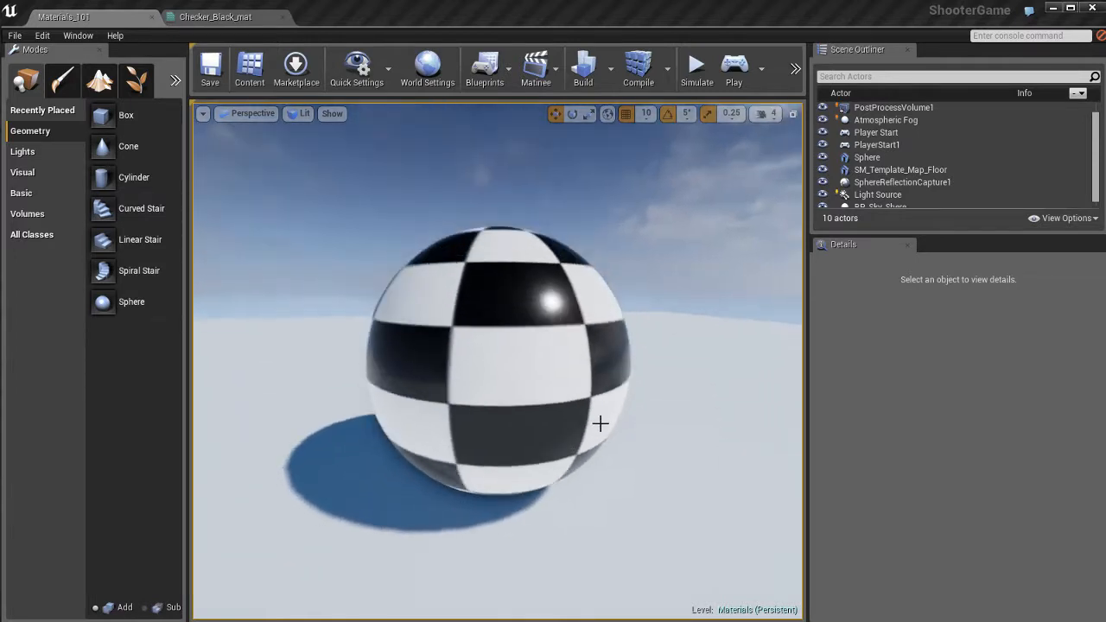
{"action": "left_click_drag", "start_coordinate": [601, 423], "coordinate": [577, 427]}
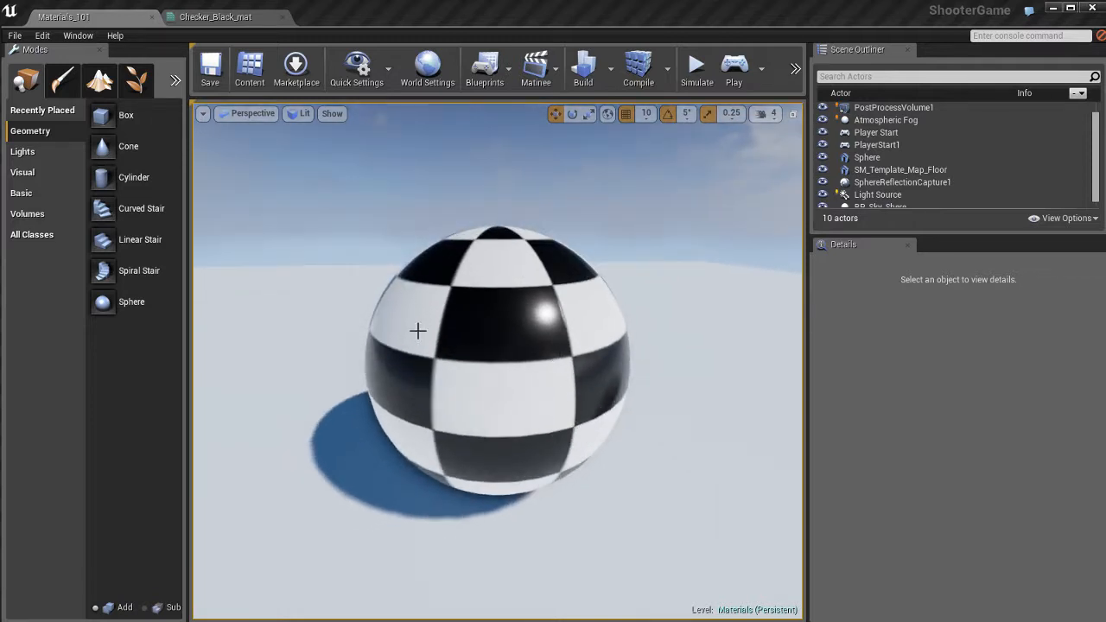
{"action": "left_click", "coordinate": [216, 17]}
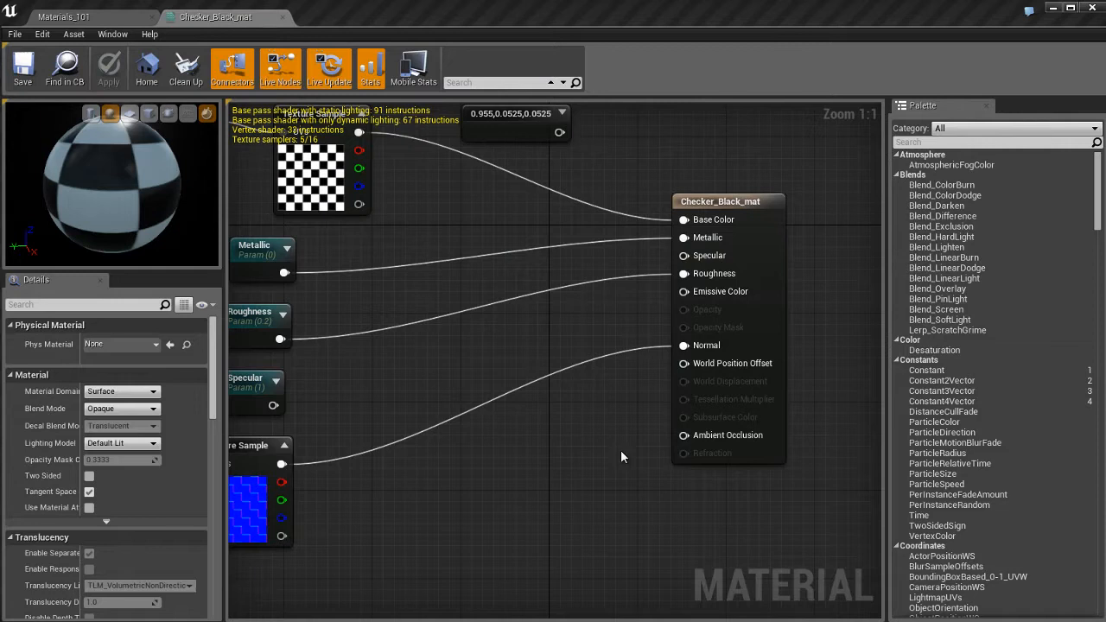
{"action": "mouse_move", "coordinate": [702, 309]}
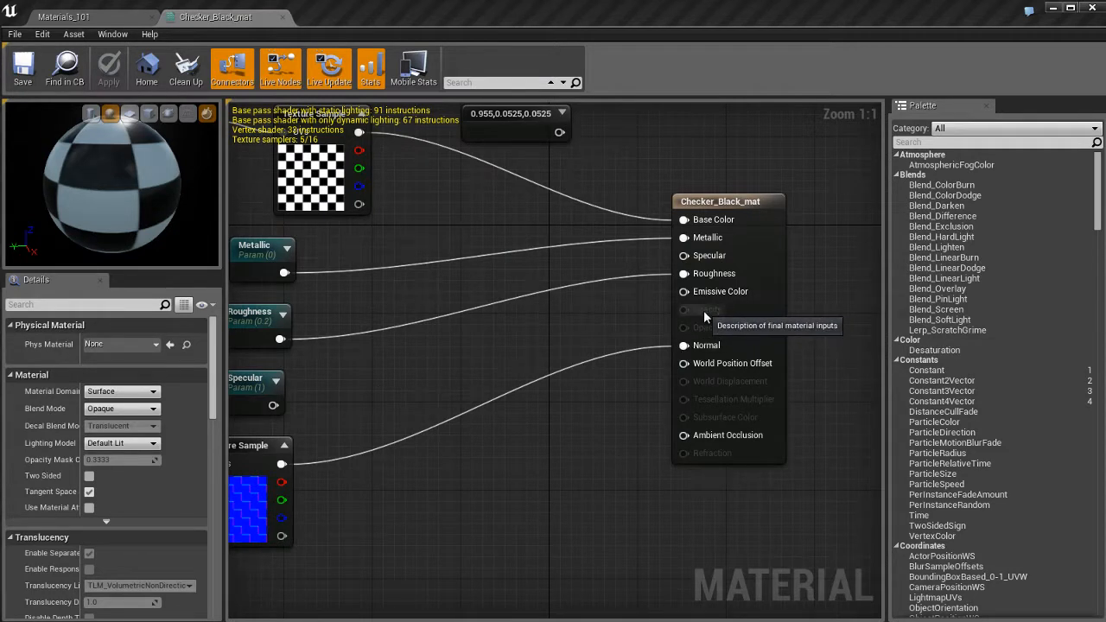
{"action": "mouse_move", "coordinate": [712, 218]}
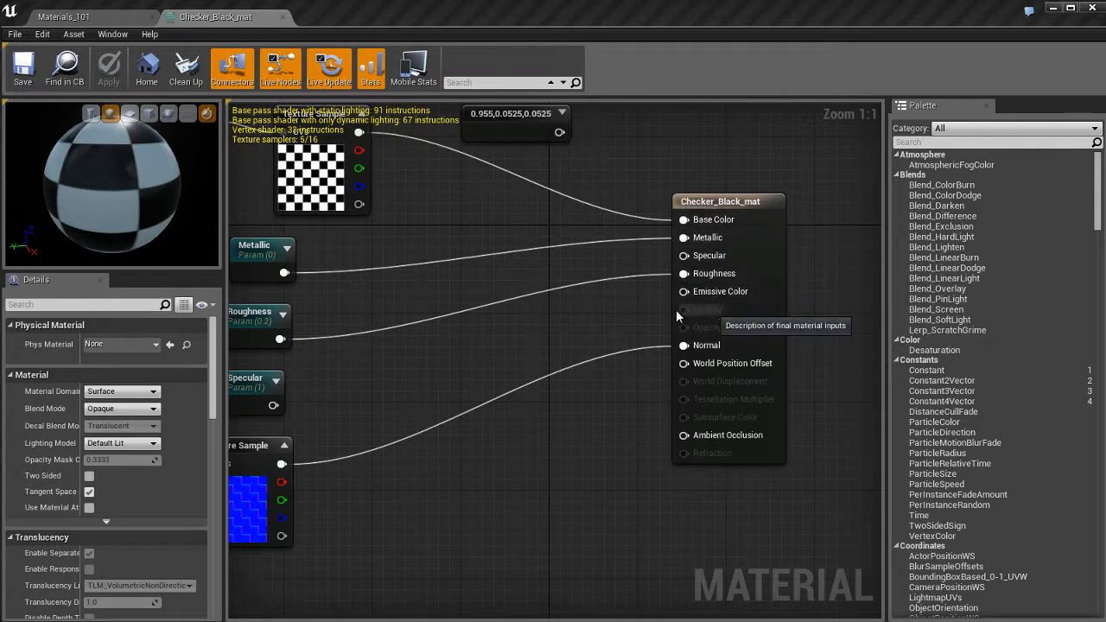
{"action": "mouse_move", "coordinate": [602, 529]}
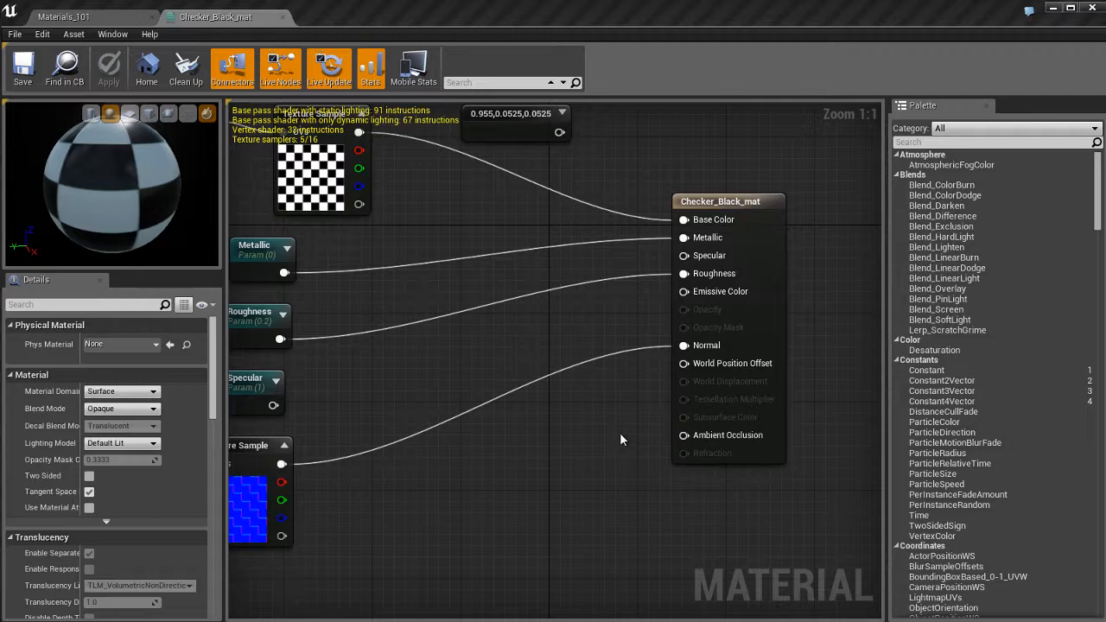
{"action": "mouse_move", "coordinate": [62, 435]}
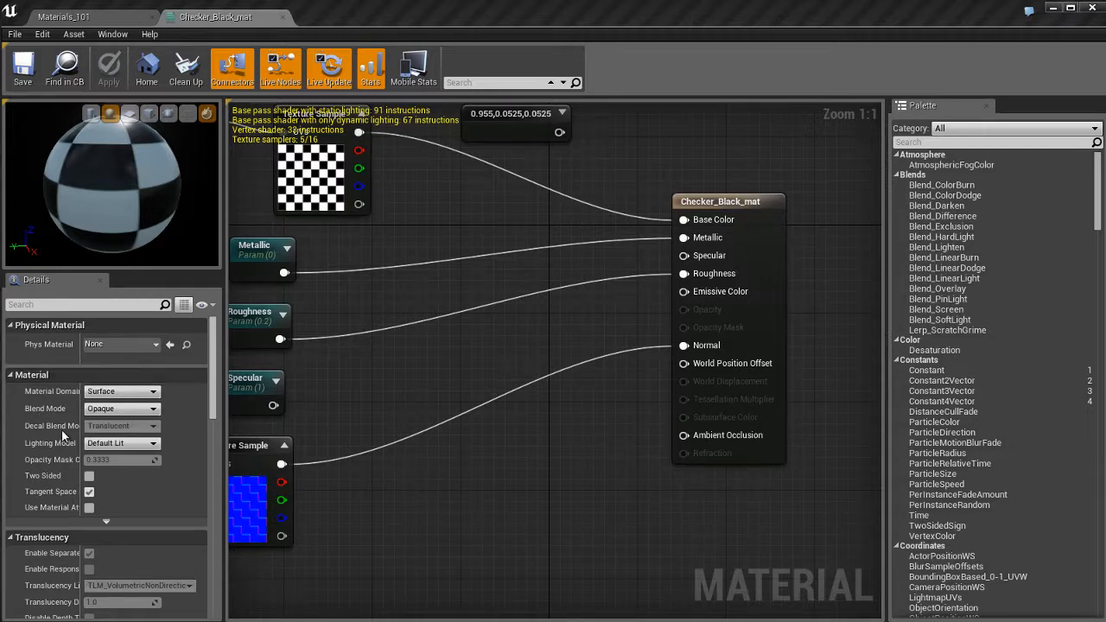
{"action": "mouse_move", "coordinate": [708, 285]}
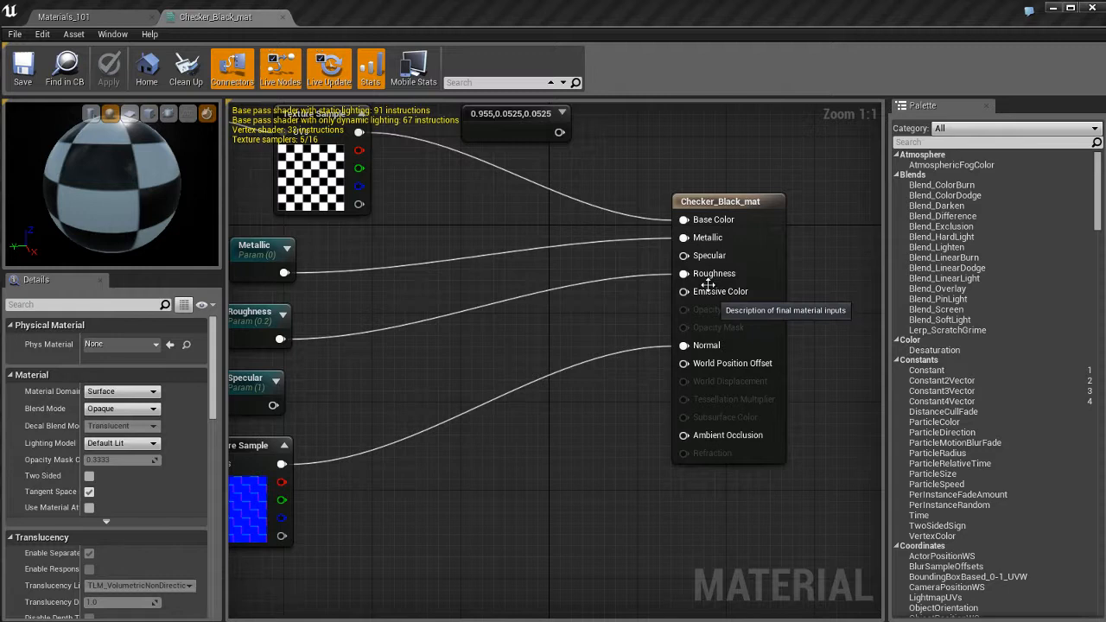
{"action": "mouse_move", "coordinate": [725, 491]}
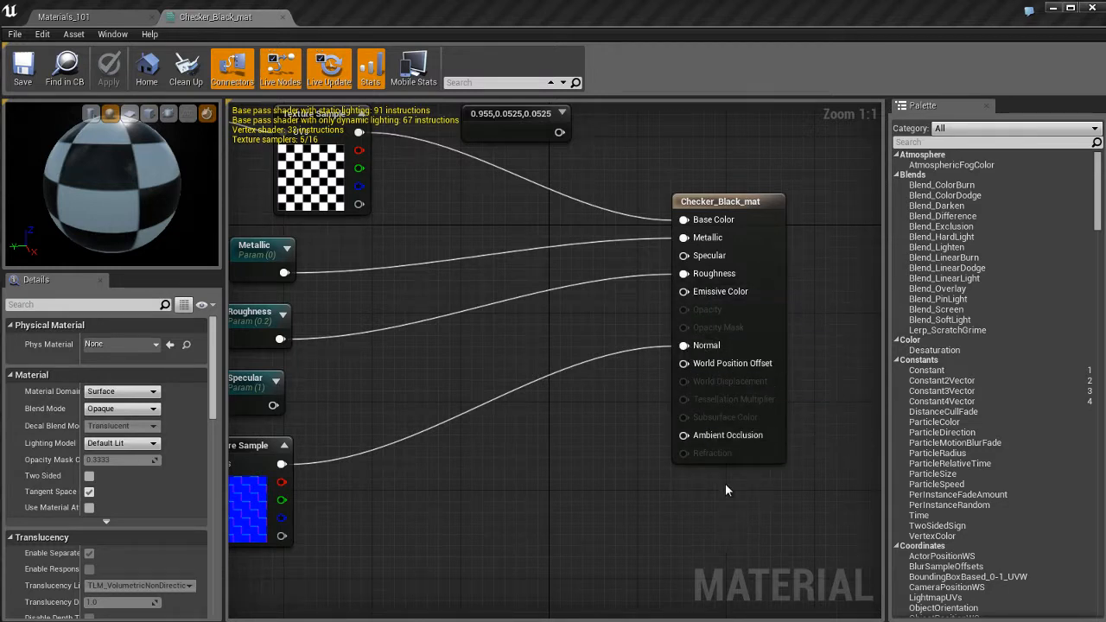
{"action": "mouse_move", "coordinate": [723, 311]}
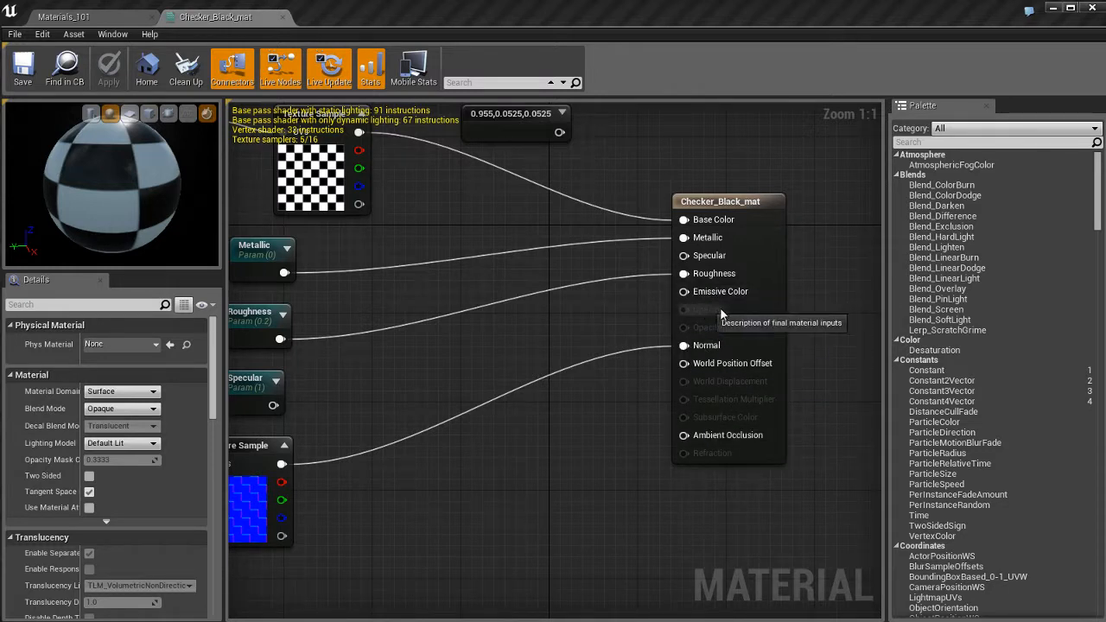
{"action": "mouse_move", "coordinate": [512, 492]}
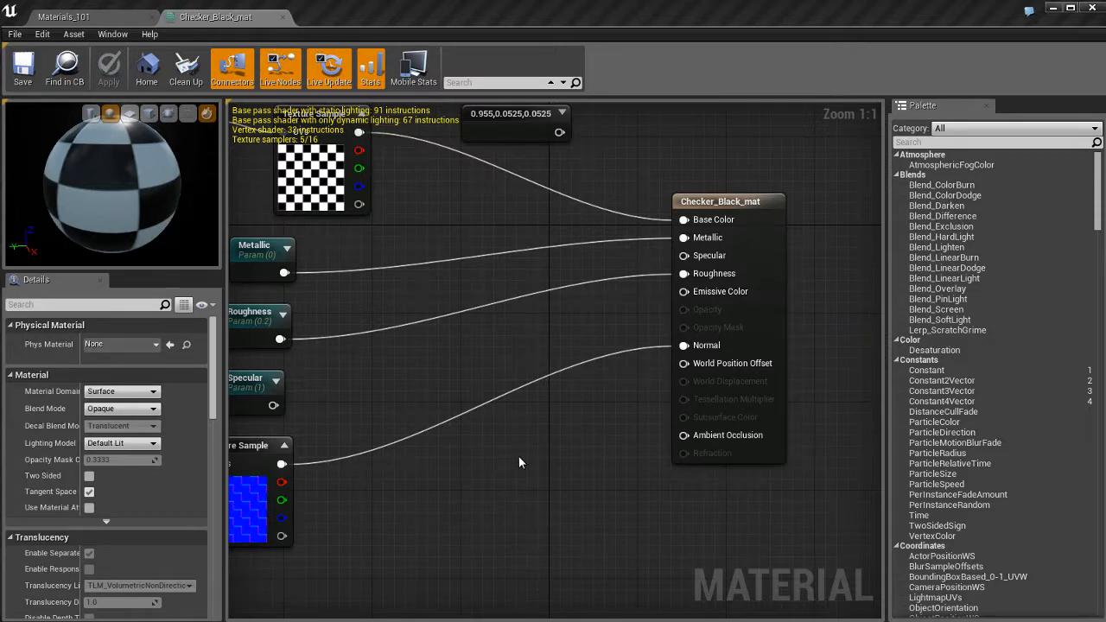
{"action": "mouse_move", "coordinate": [188, 408]}
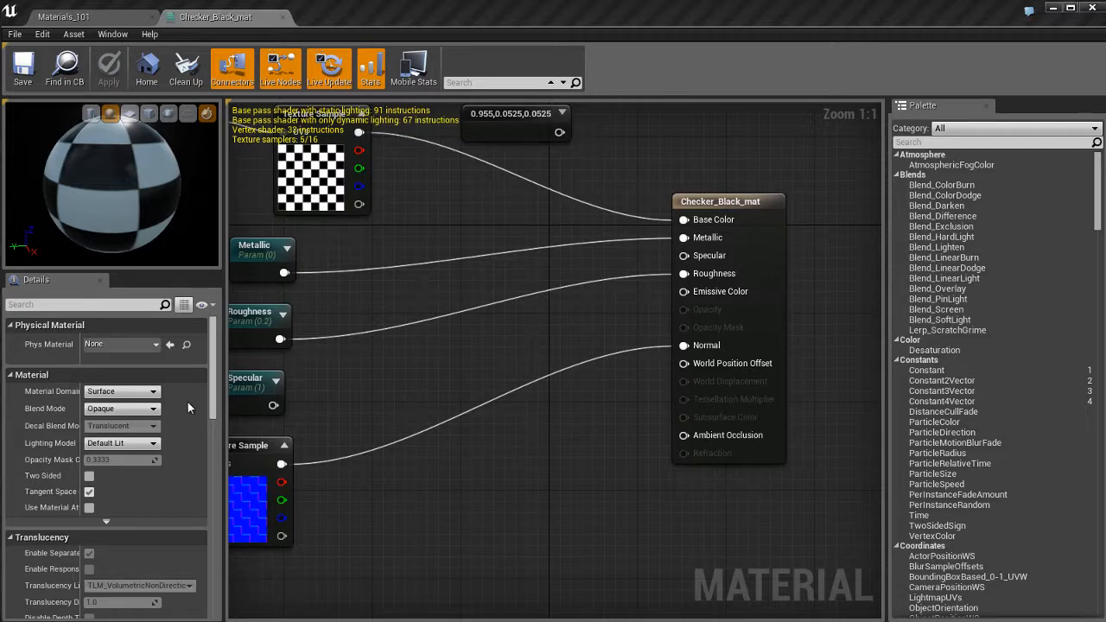
{"action": "mouse_move", "coordinate": [717, 253]}
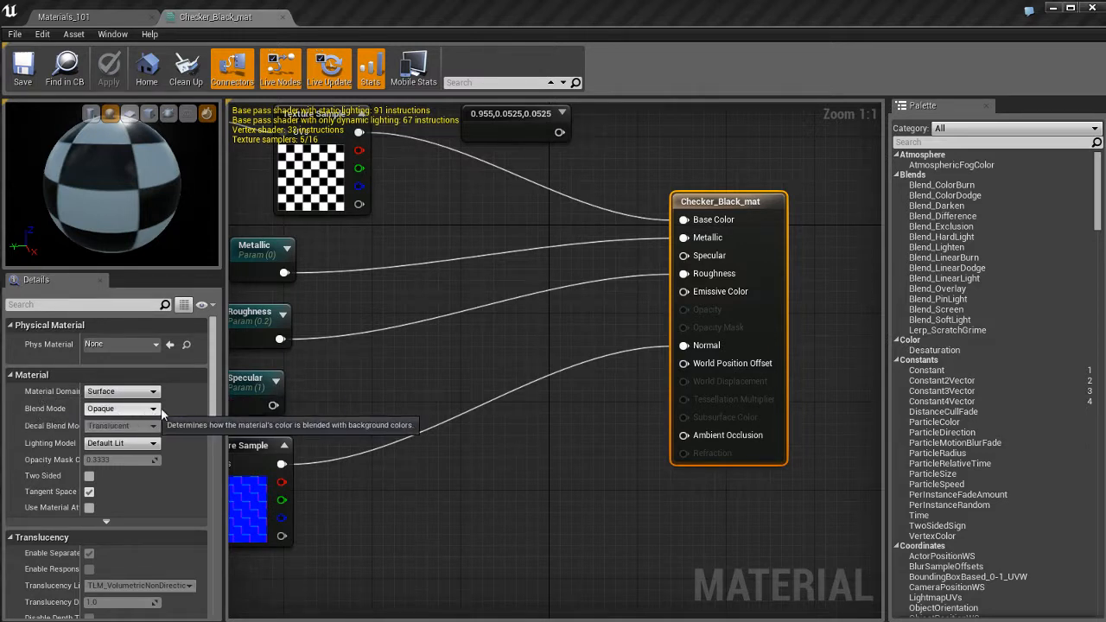
{"action": "left_click", "coordinate": [152, 408]}
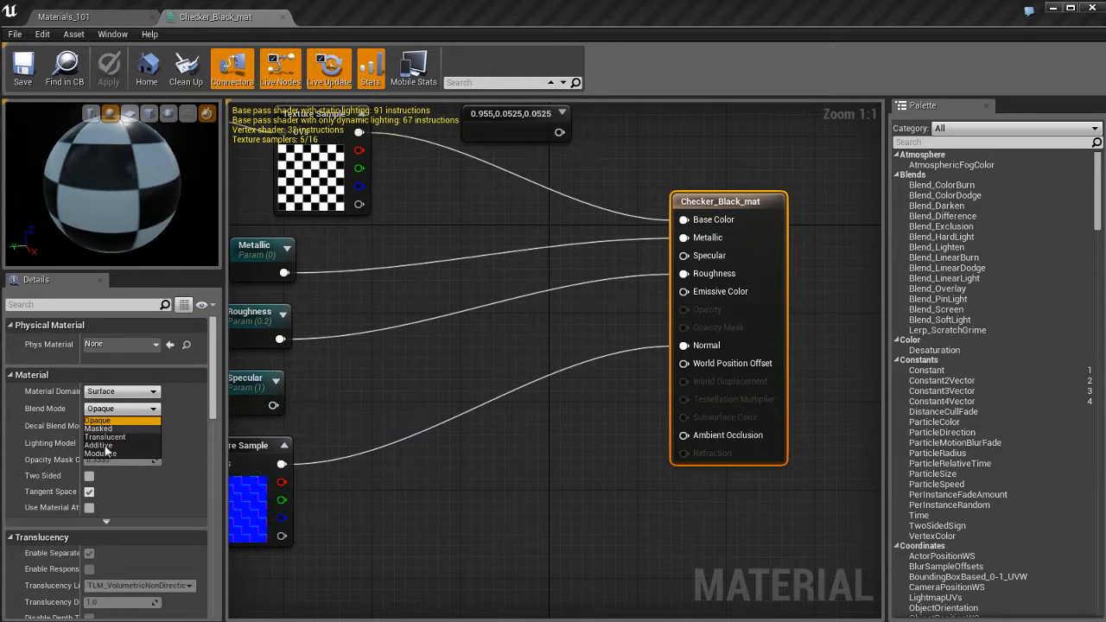
{"action": "mouse_move", "coordinate": [128, 428]}
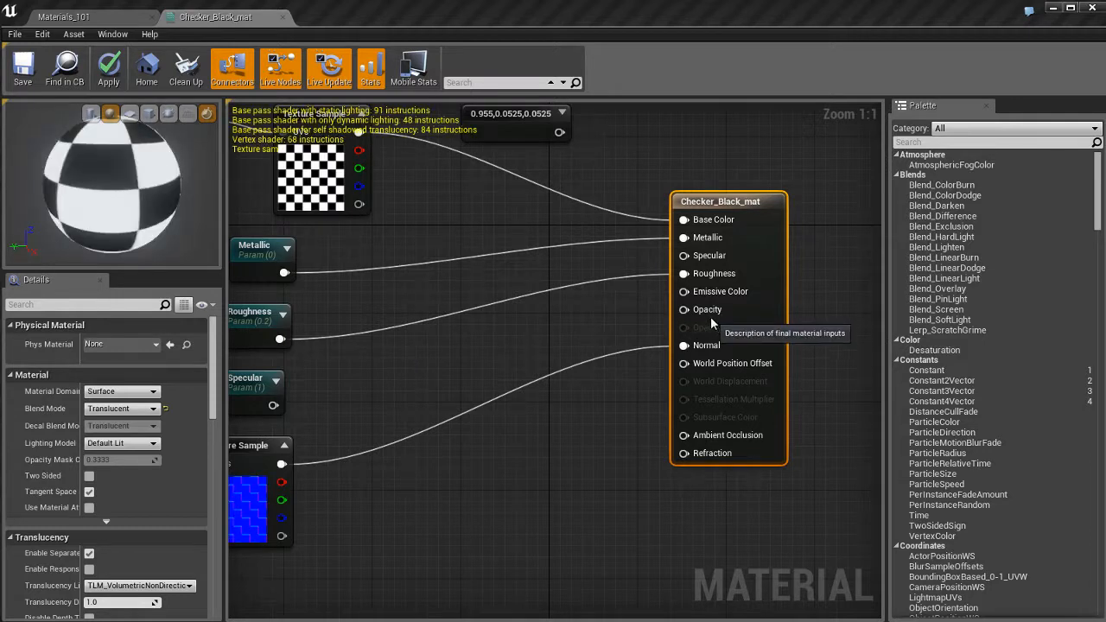
{"action": "mouse_move", "coordinate": [826, 315]}
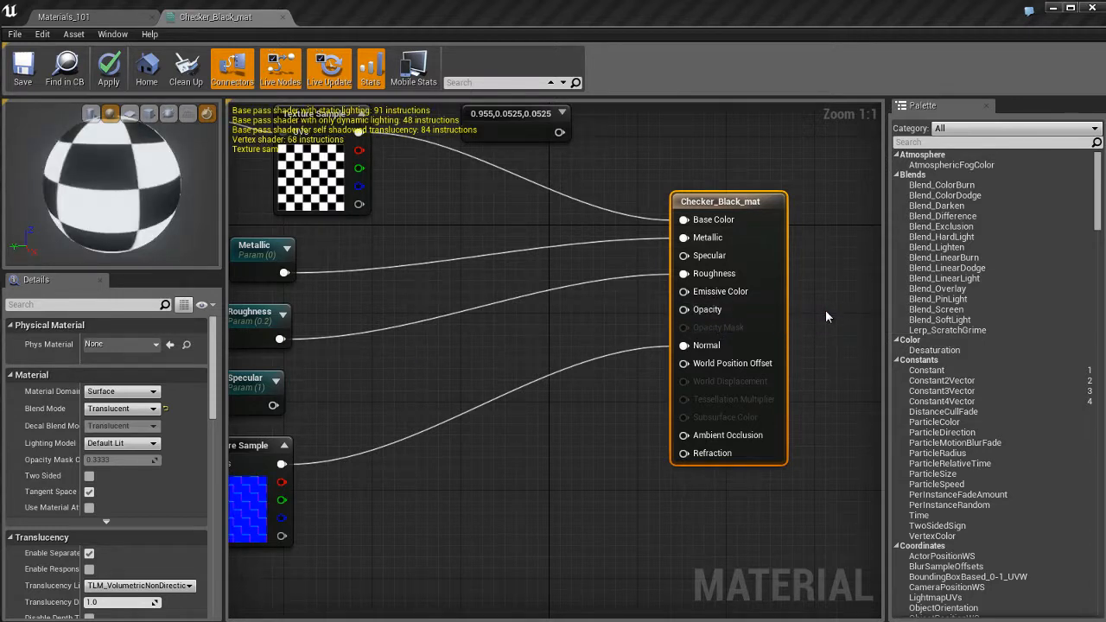
{"action": "mouse_move", "coordinate": [705, 309]}
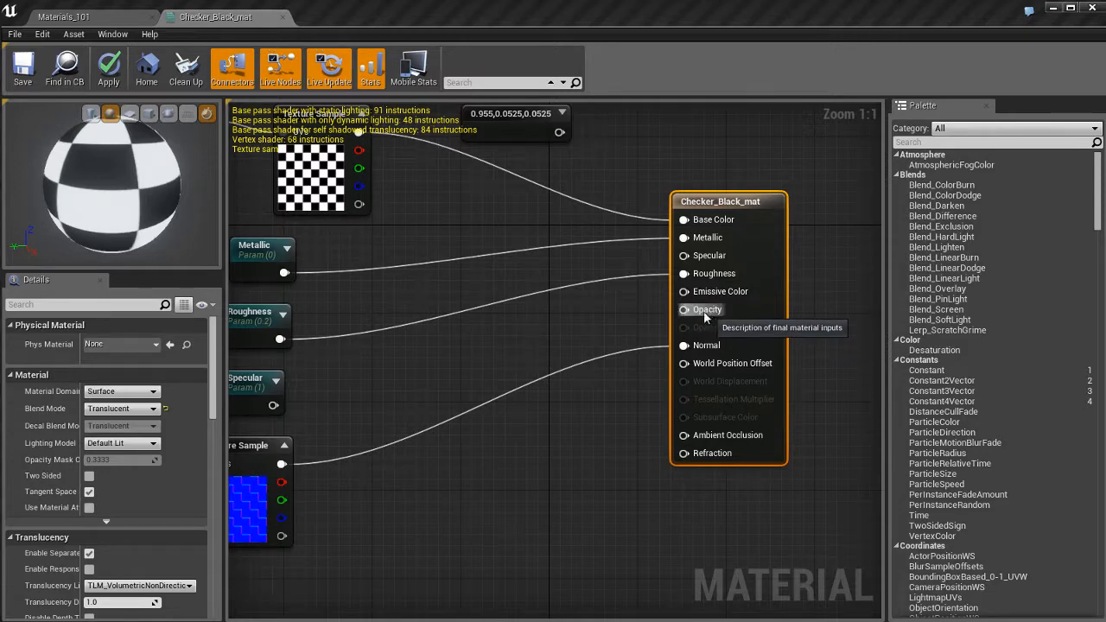
{"action": "mouse_move", "coordinate": [543, 346]}
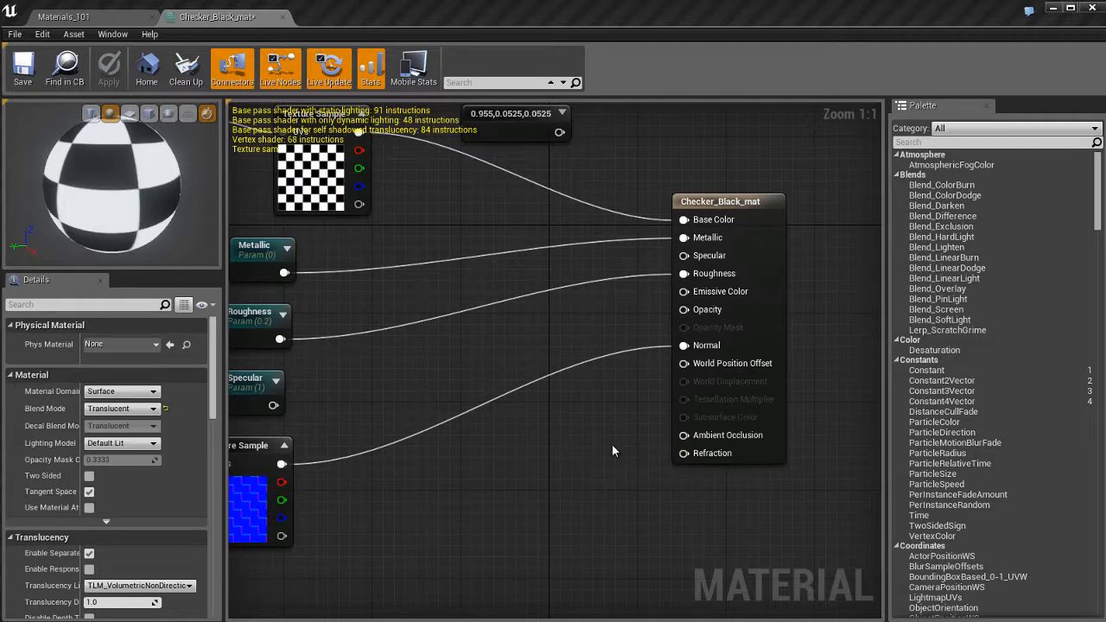
{"action": "mouse_move", "coordinate": [617, 480]}
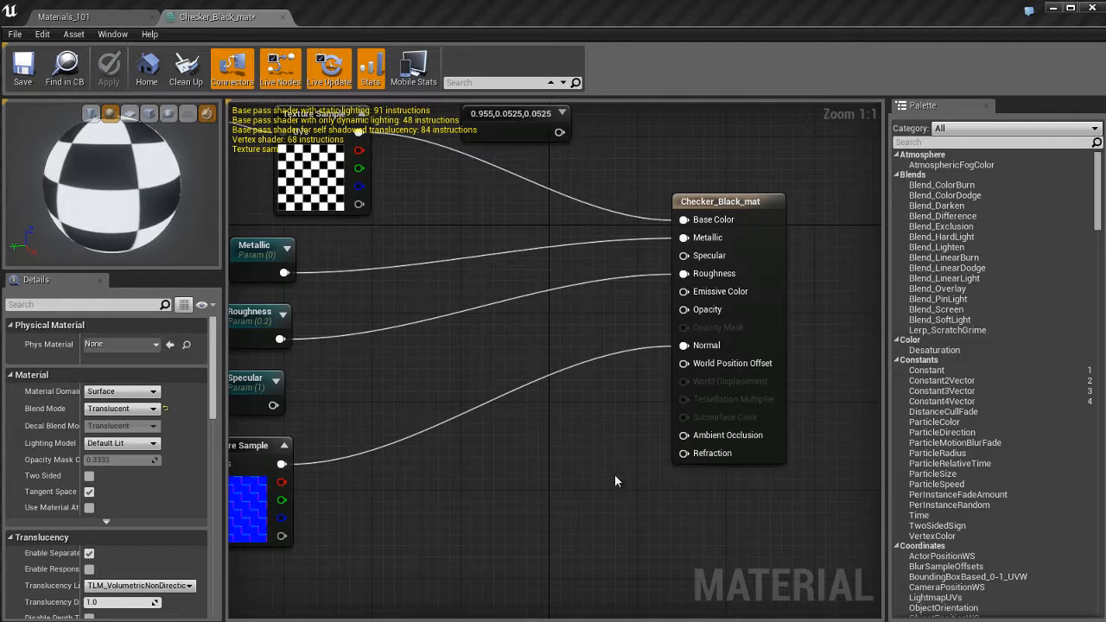
{"action": "mouse_move", "coordinate": [619, 439]}
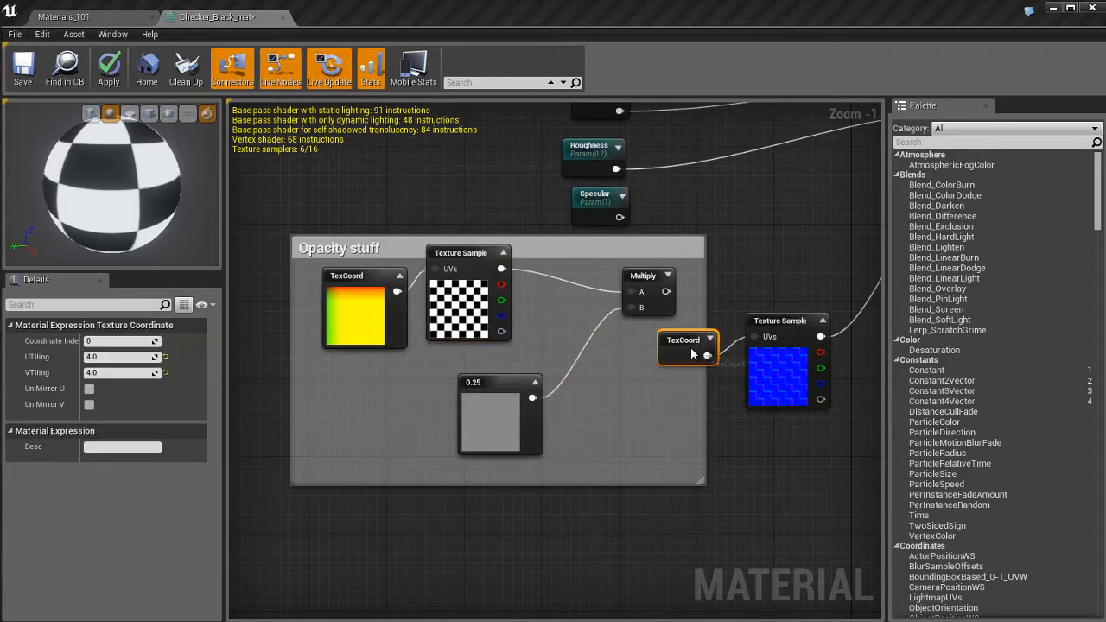
- Remove the 'Opacity stuff' comment frame, leaving its TexCoord, checker, Multiply and 0.25 nodes loose
{"action": "scroll", "scroll_direction": "down", "scroll_amount": 3}
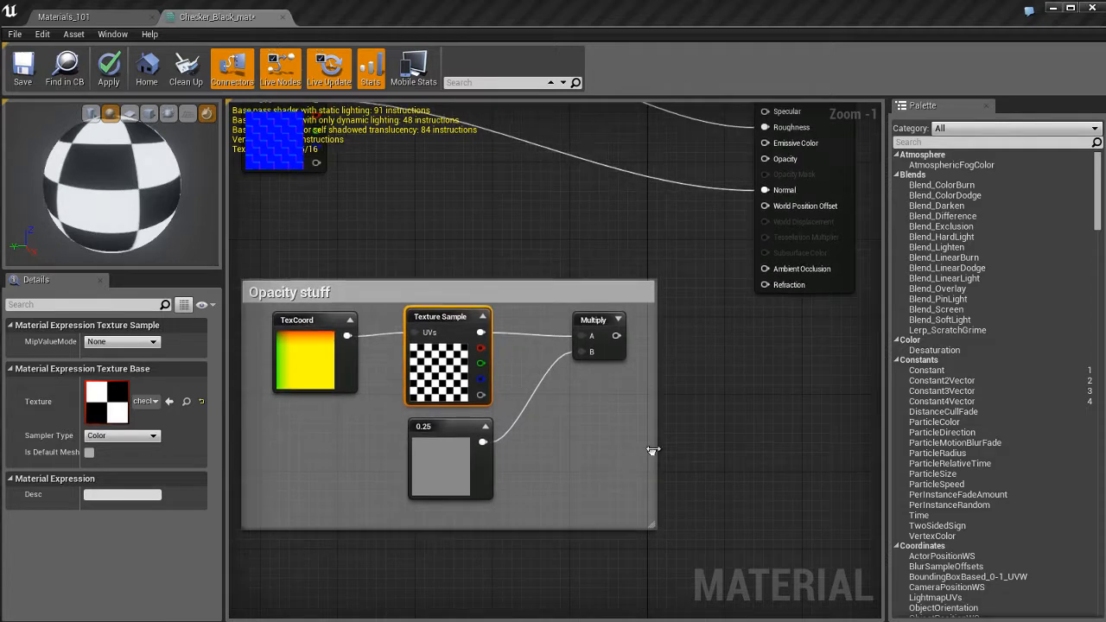
{"action": "left_click", "coordinate": [291, 292]}
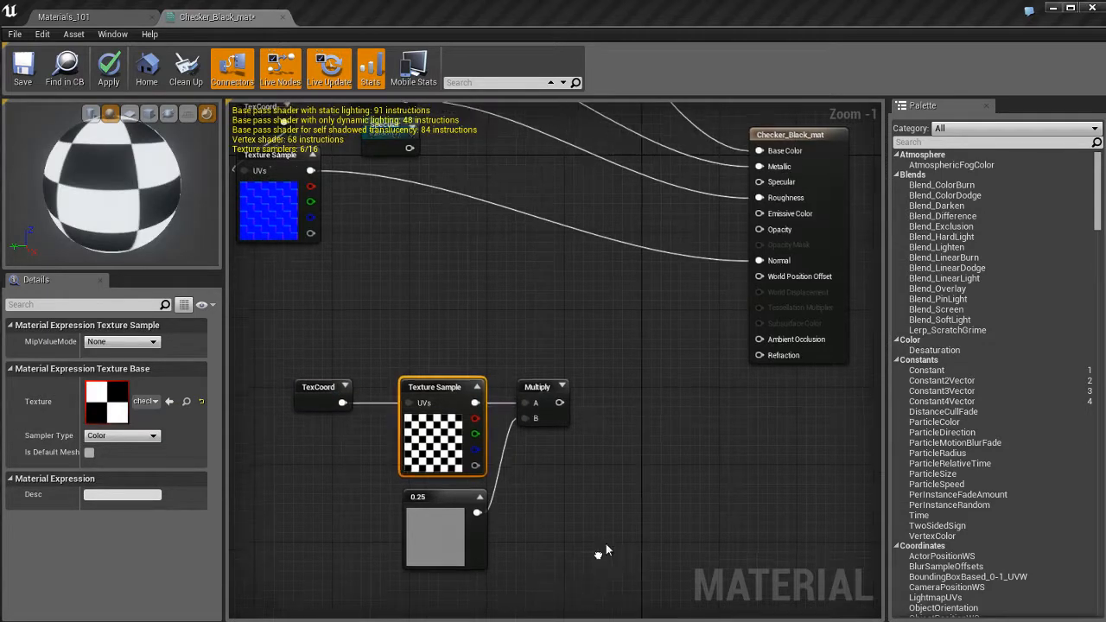
- Select the checker Texture Sample and check the pale translucent sphere in the level
{"action": "left_click", "coordinate": [544, 388]}
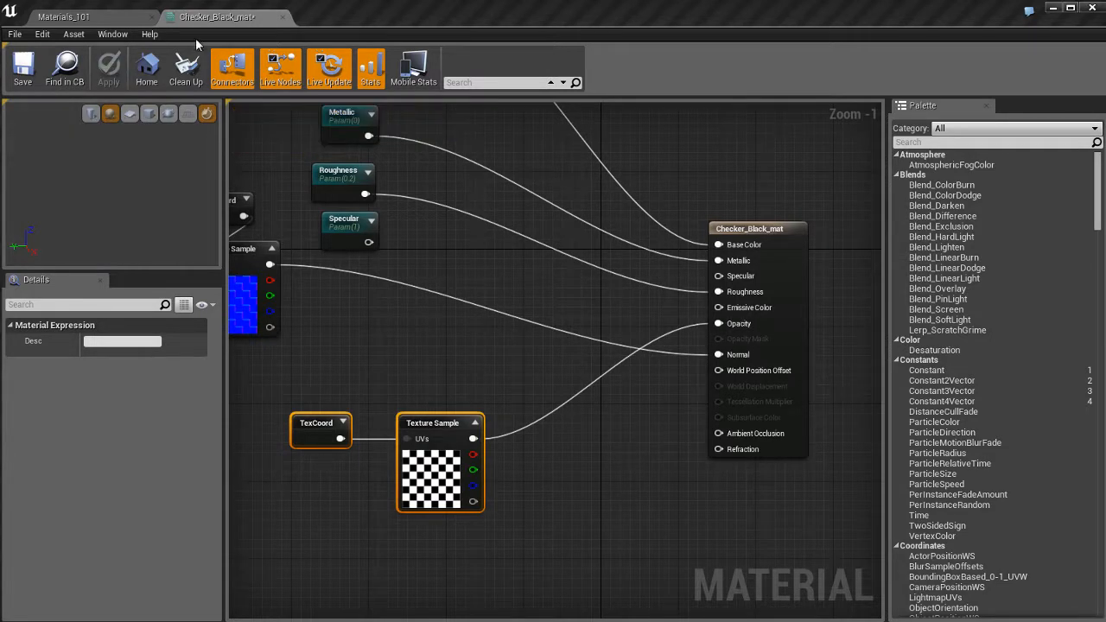
{"action": "left_click", "coordinate": [62, 18]}
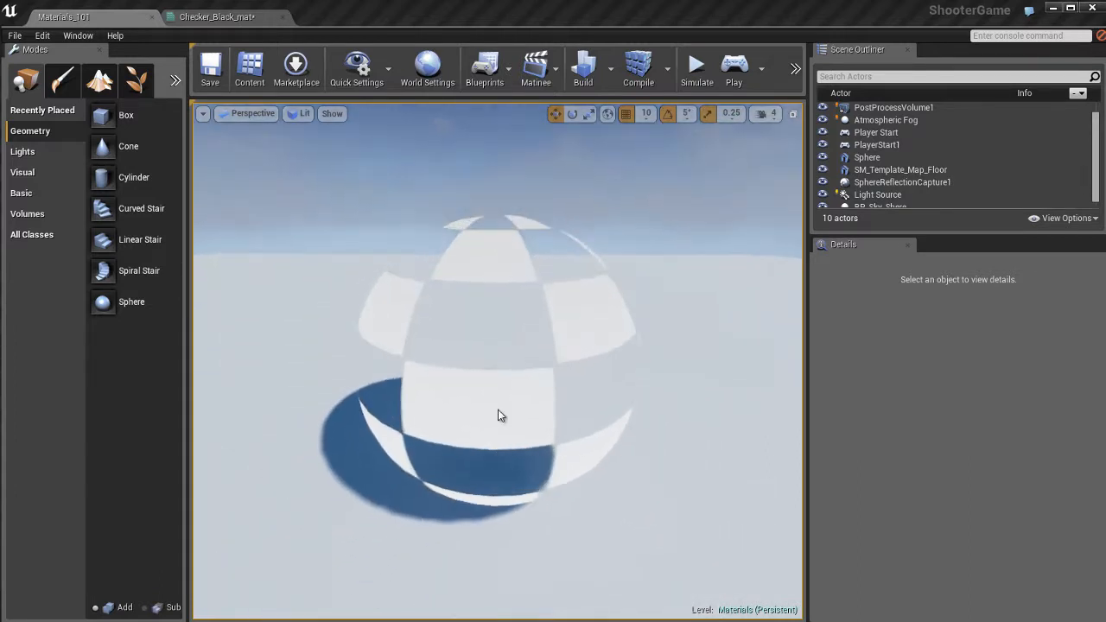
{"action": "left_click", "coordinate": [215, 18]}
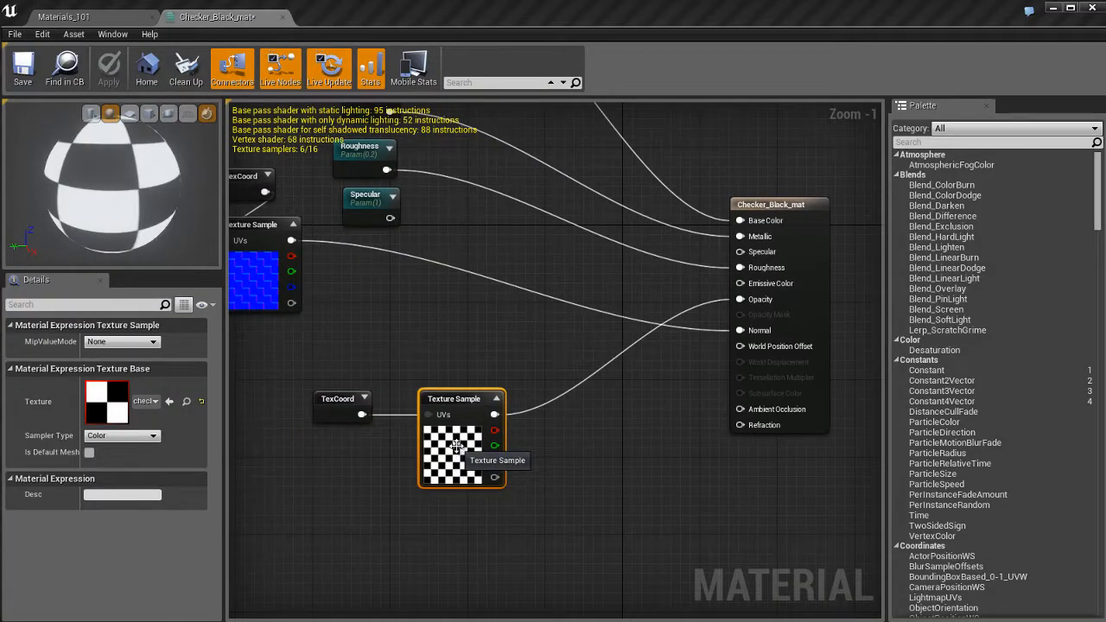
{"action": "mouse_move", "coordinate": [169, 416]}
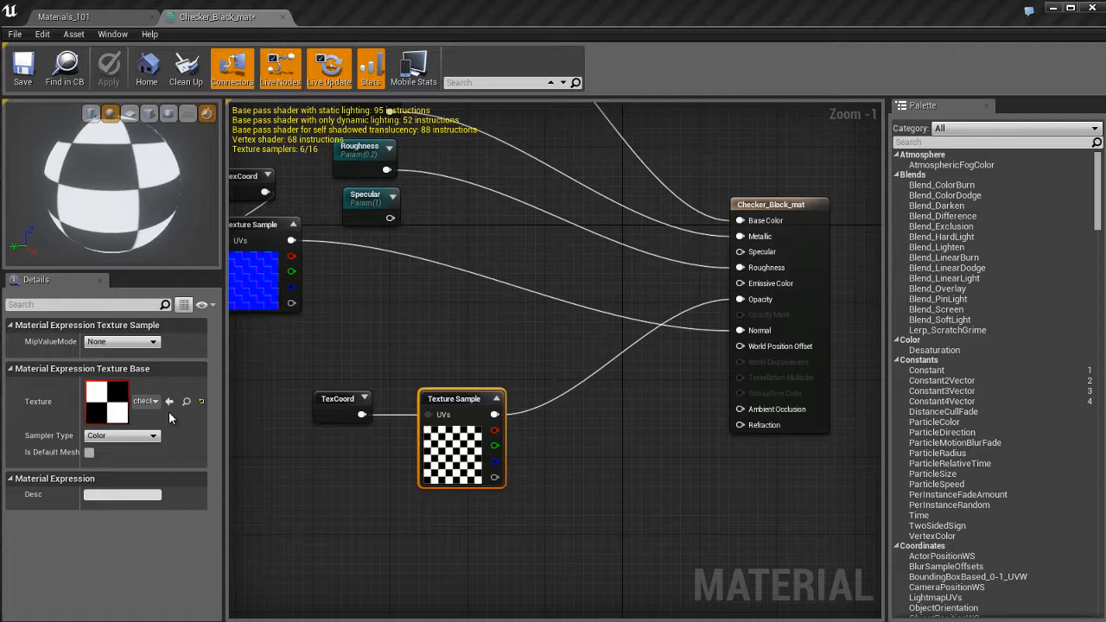
{"action": "double_click", "coordinate": [105, 408]}
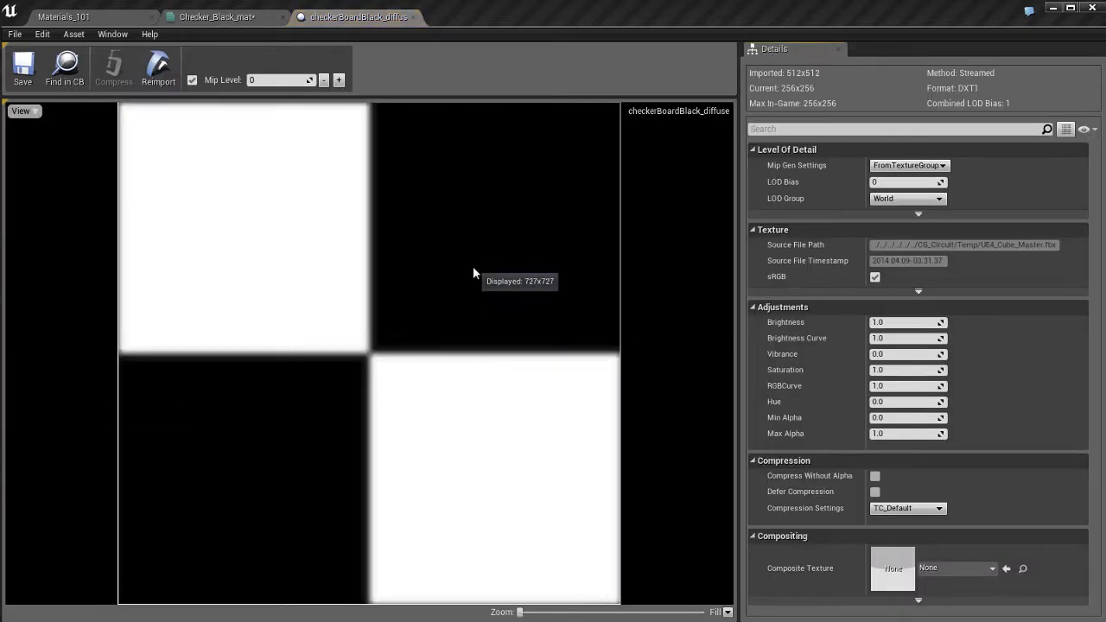
{"action": "mouse_move", "coordinate": [674, 280]}
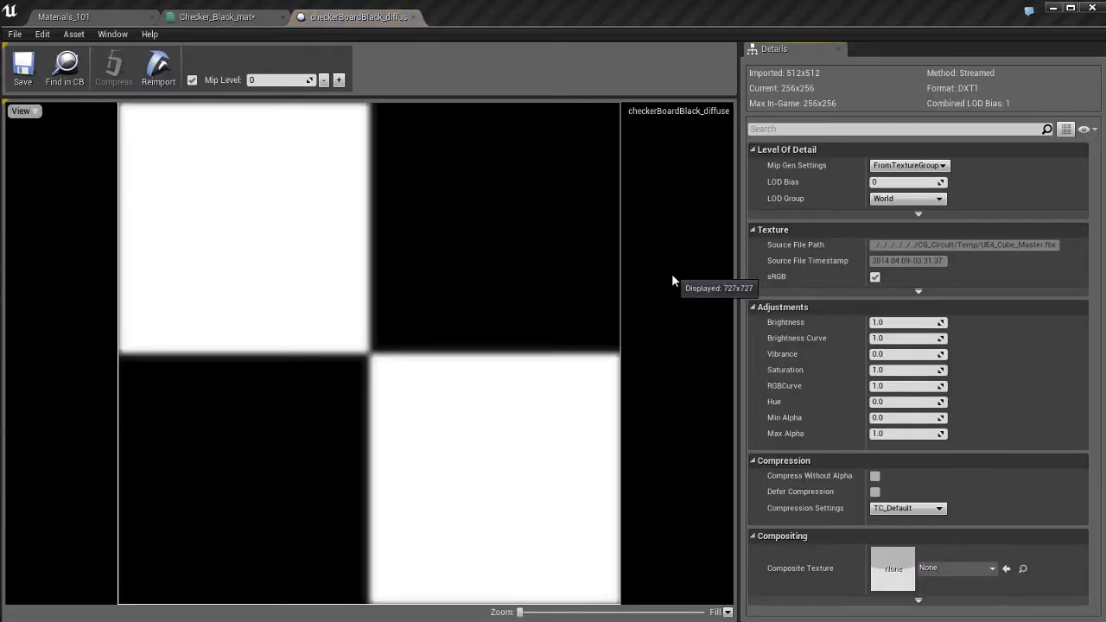
{"action": "mouse_move", "coordinate": [511, 263]}
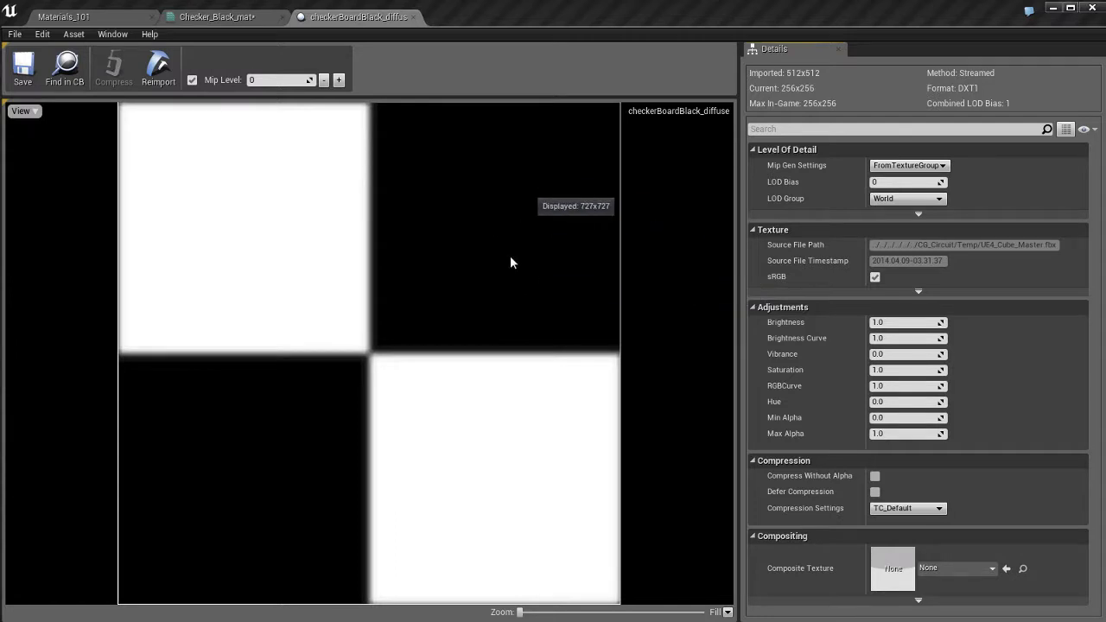
{"action": "mouse_move", "coordinate": [653, 227]}
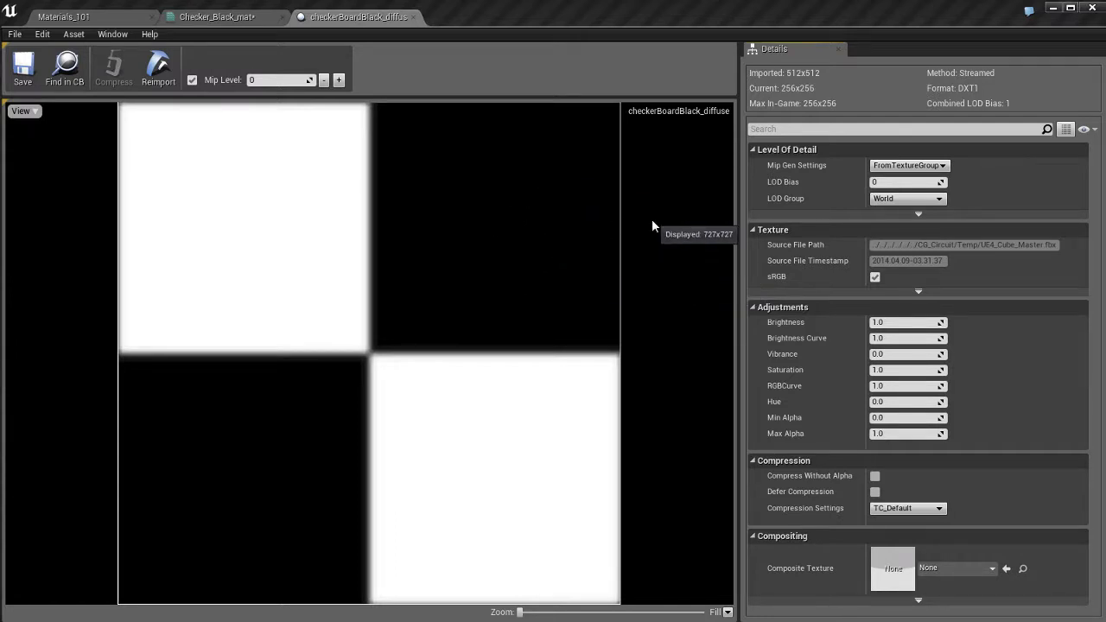
{"action": "mouse_move", "coordinate": [672, 285]}
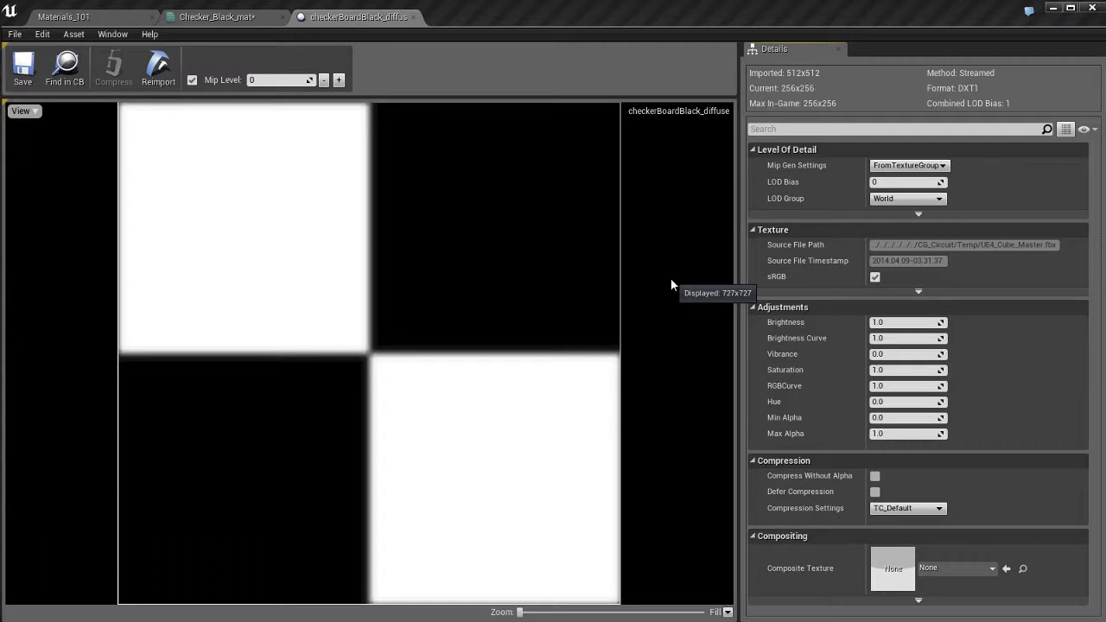
{"action": "left_click", "coordinate": [216, 17]}
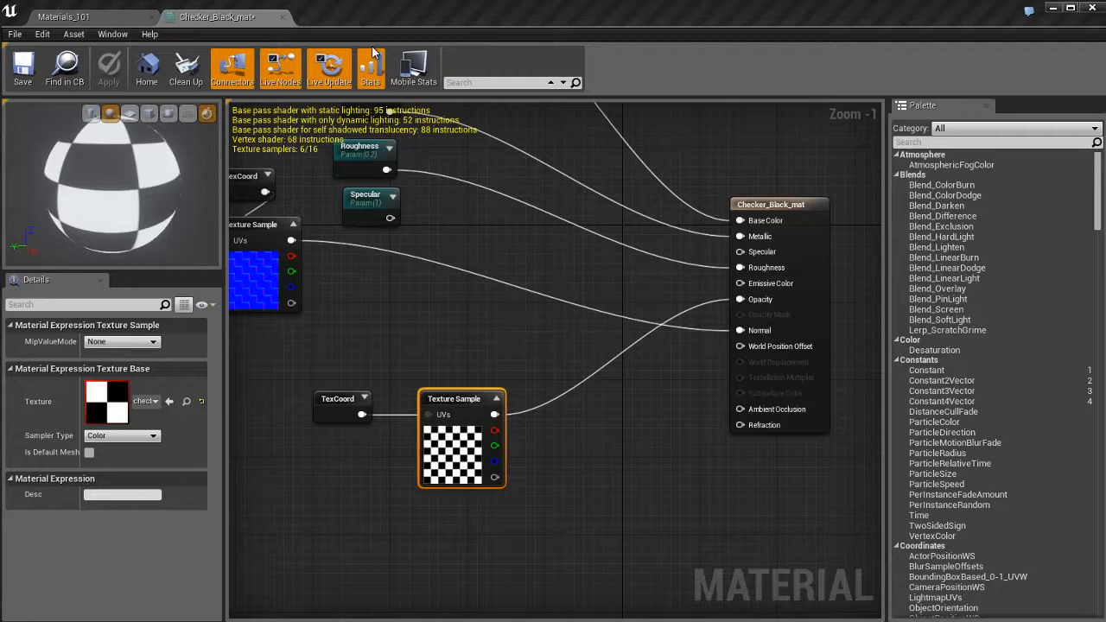
{"action": "mouse_move", "coordinate": [449, 453]}
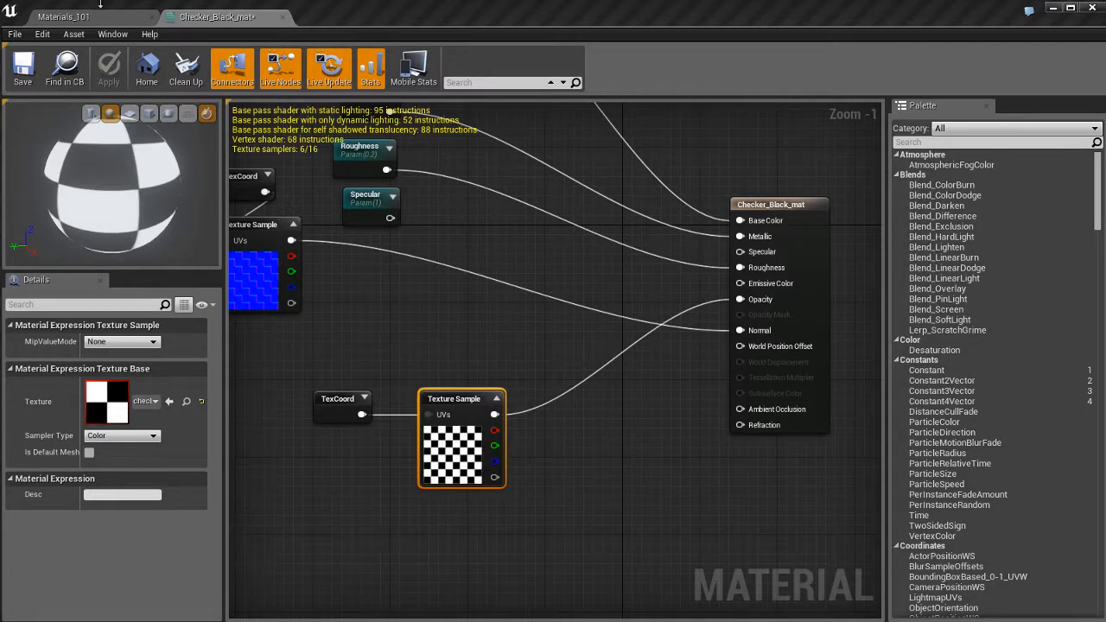
- View the sphere in the level and return to the Translucent checker material's graph
{"action": "left_click", "coordinate": [65, 17]}
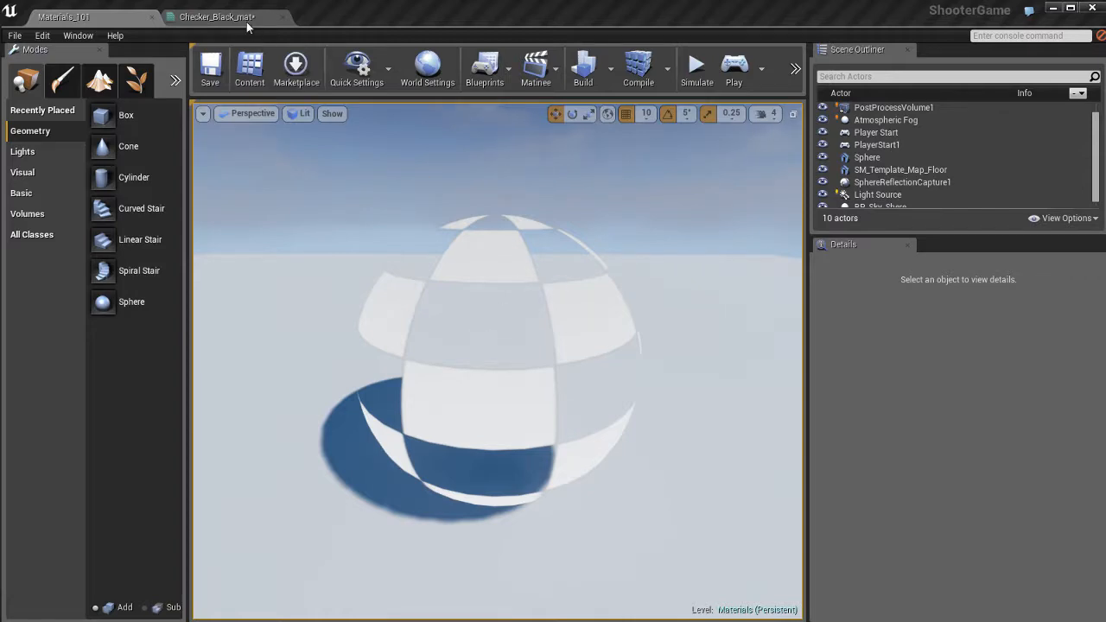
{"action": "left_click", "coordinate": [216, 17]}
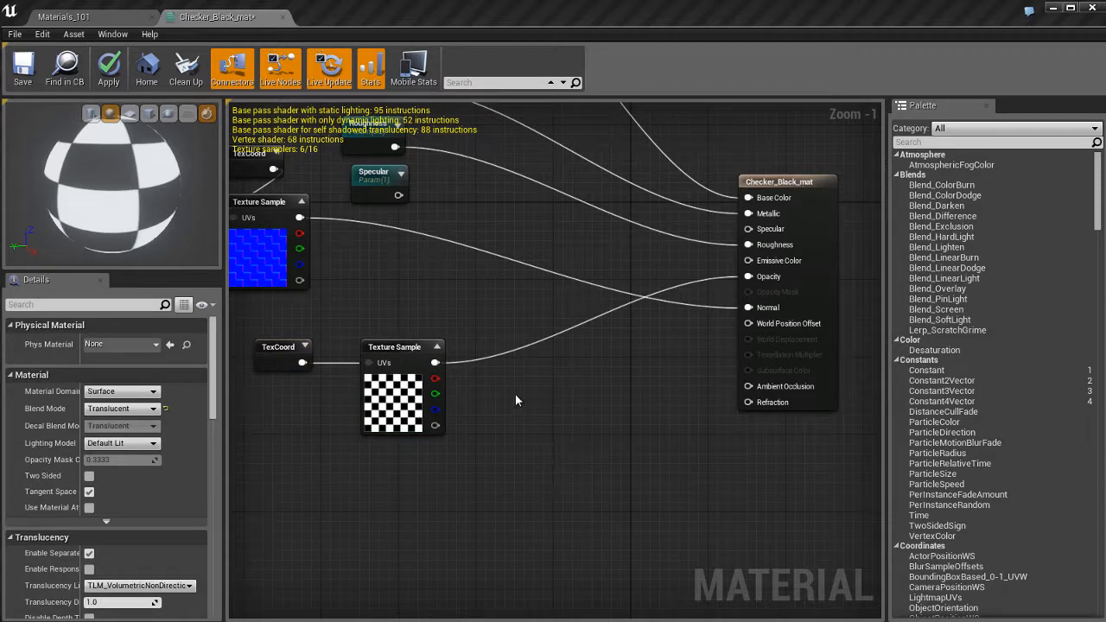
{"action": "mouse_move", "coordinate": [531, 411]}
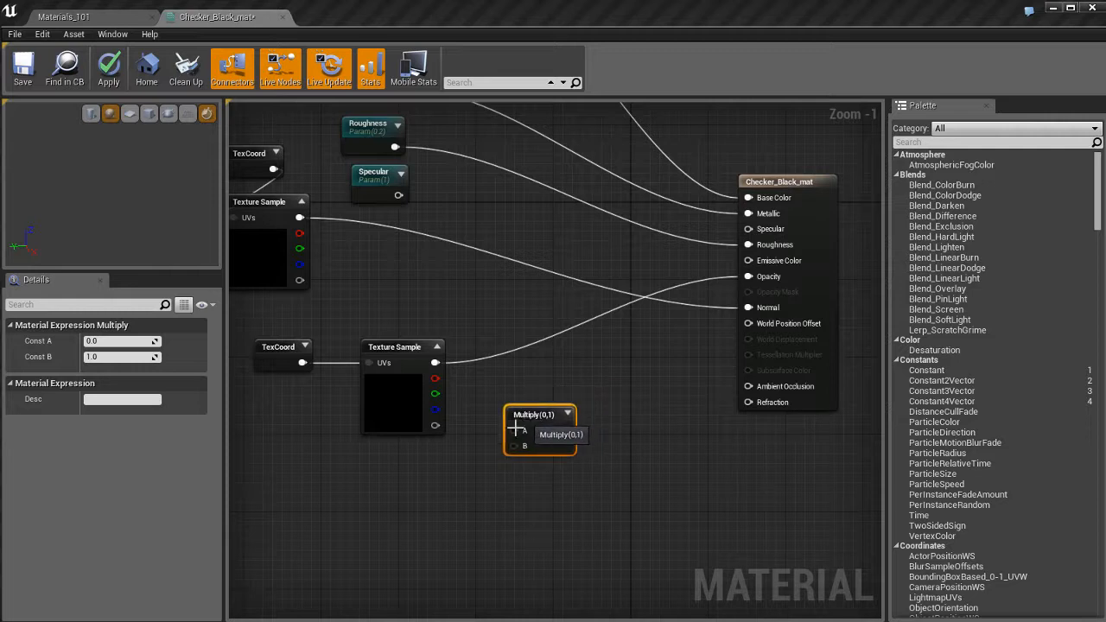
- Add a zero Constant multiplying the checker into Opacity so only the sphere's shadow remains
{"action": "left_click", "coordinate": [395, 356]}
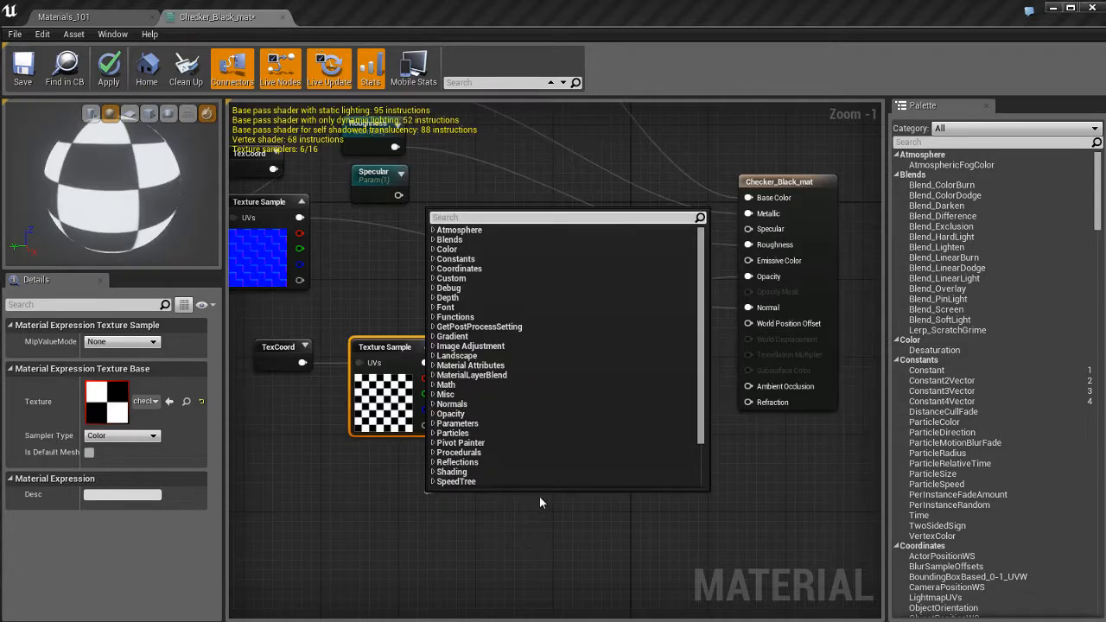
{"action": "type", "text": "const"}
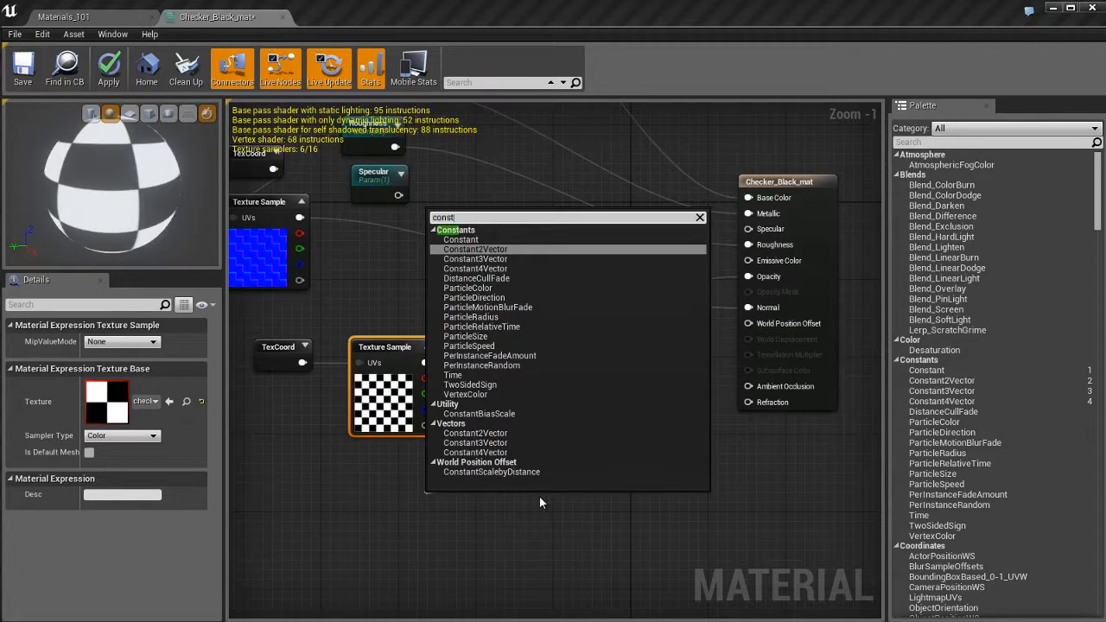
{"action": "left_click", "coordinate": [460, 238]}
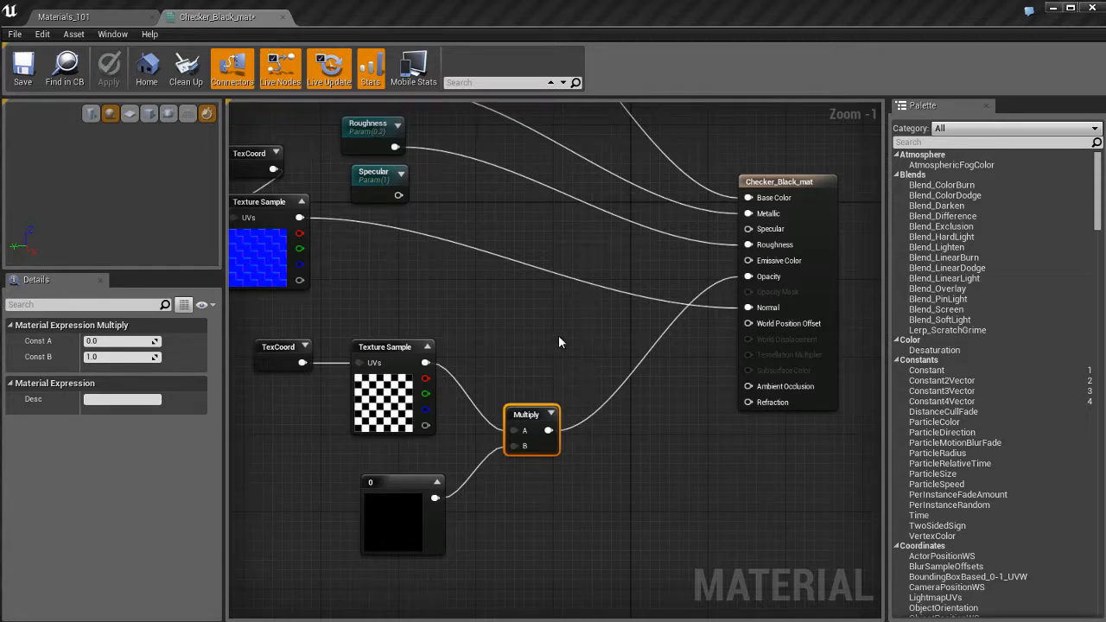
{"action": "left_click", "coordinate": [62, 17]}
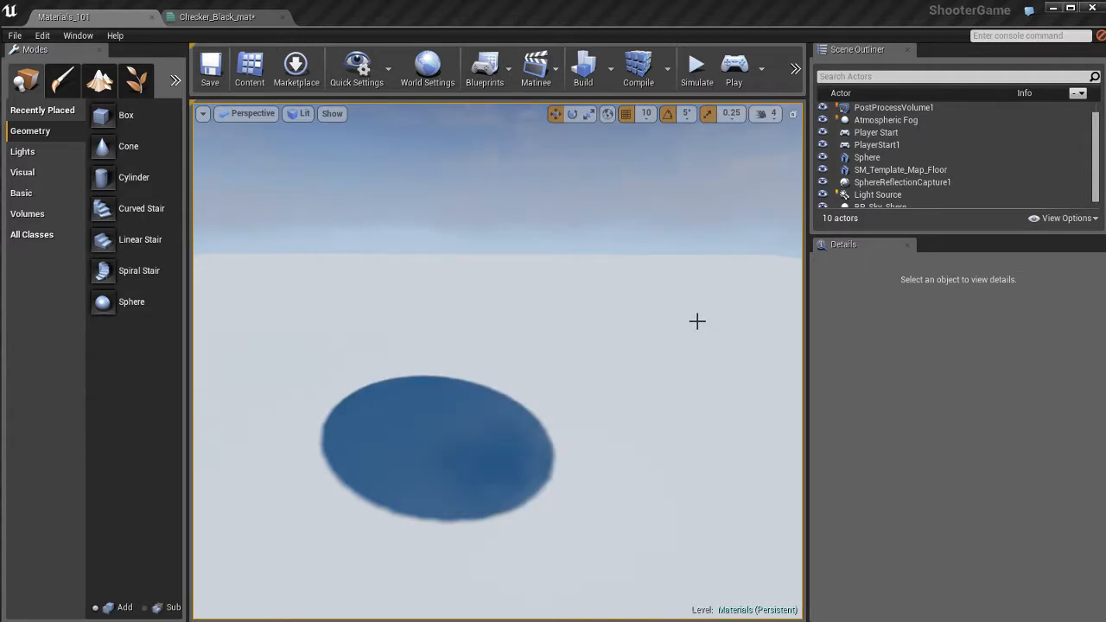
- Select and deselect the invisible sphere in the level, then return to the material graph
{"action": "left_click", "coordinate": [441, 440]}
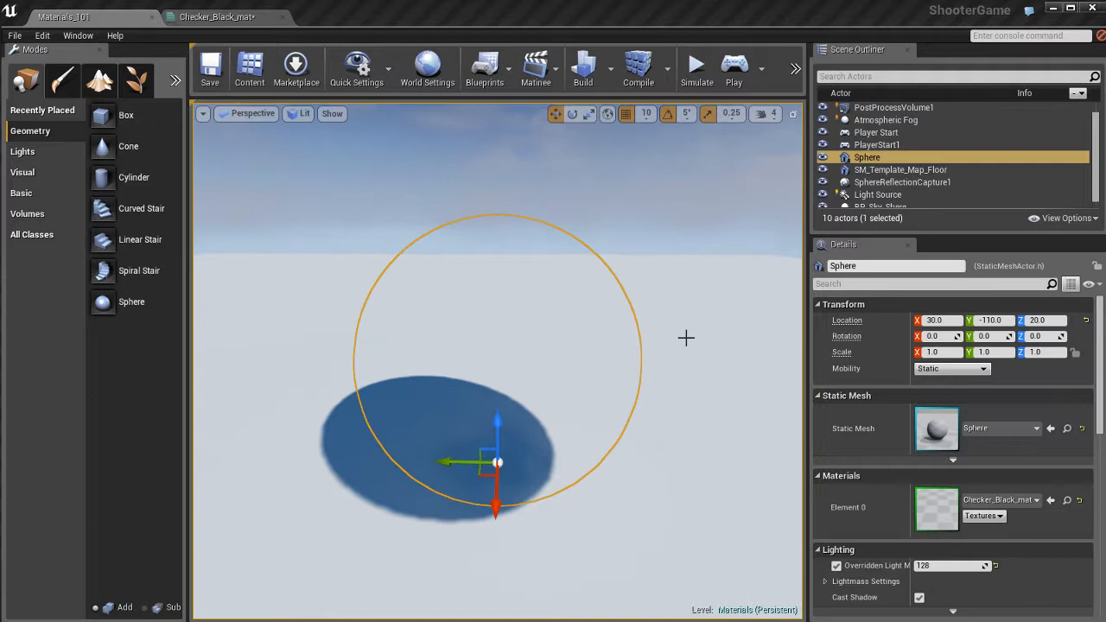
{"action": "left_click", "coordinate": [687, 337]}
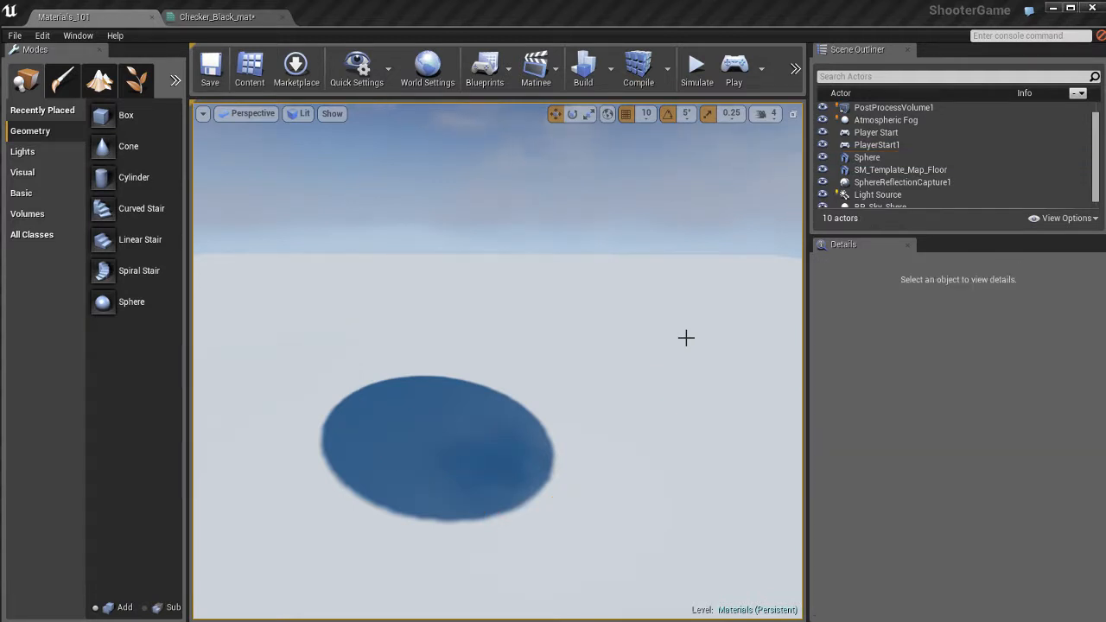
{"action": "mouse_move", "coordinate": [372, 94]}
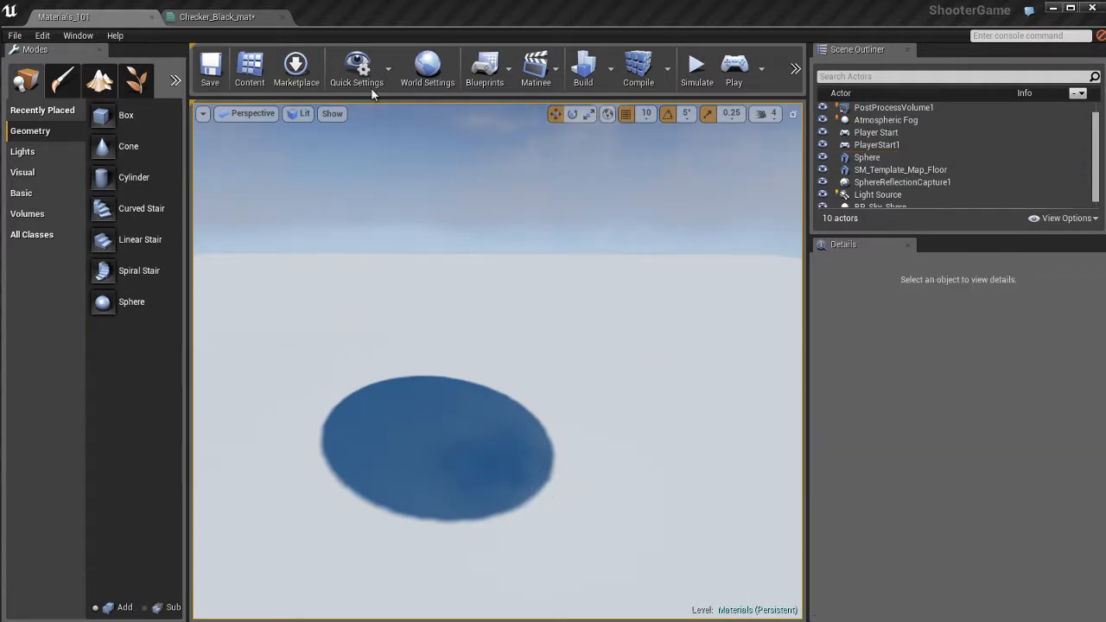
{"action": "left_click", "coordinate": [216, 17]}
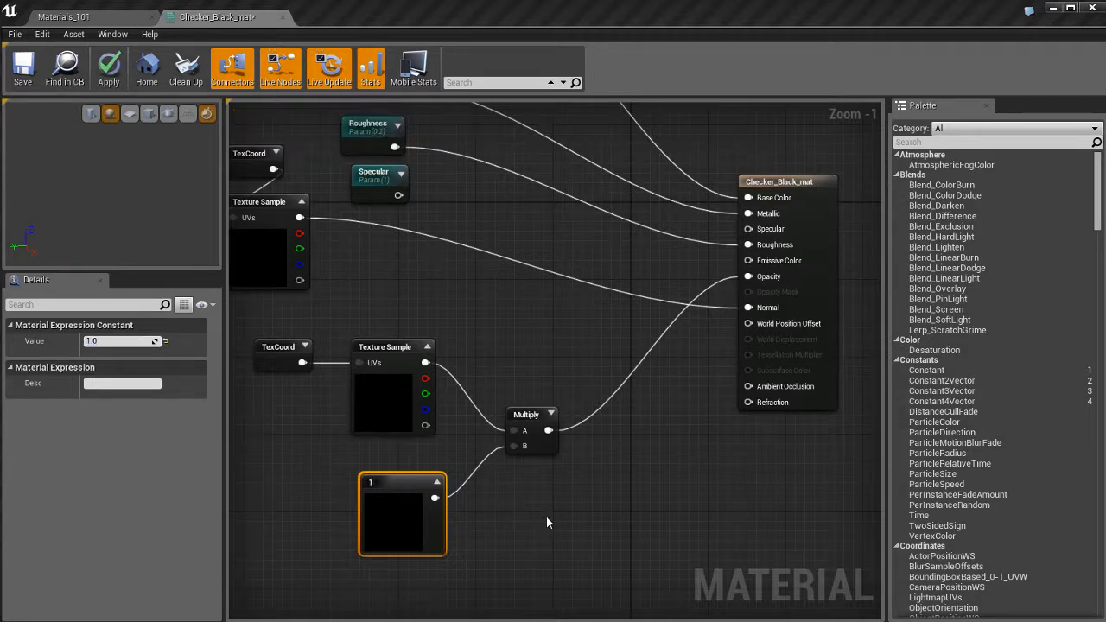
- Confirm the sphere reappears with constant 1, then start changing the opacity Constant toward 0.5
{"action": "left_click", "coordinate": [62, 17]}
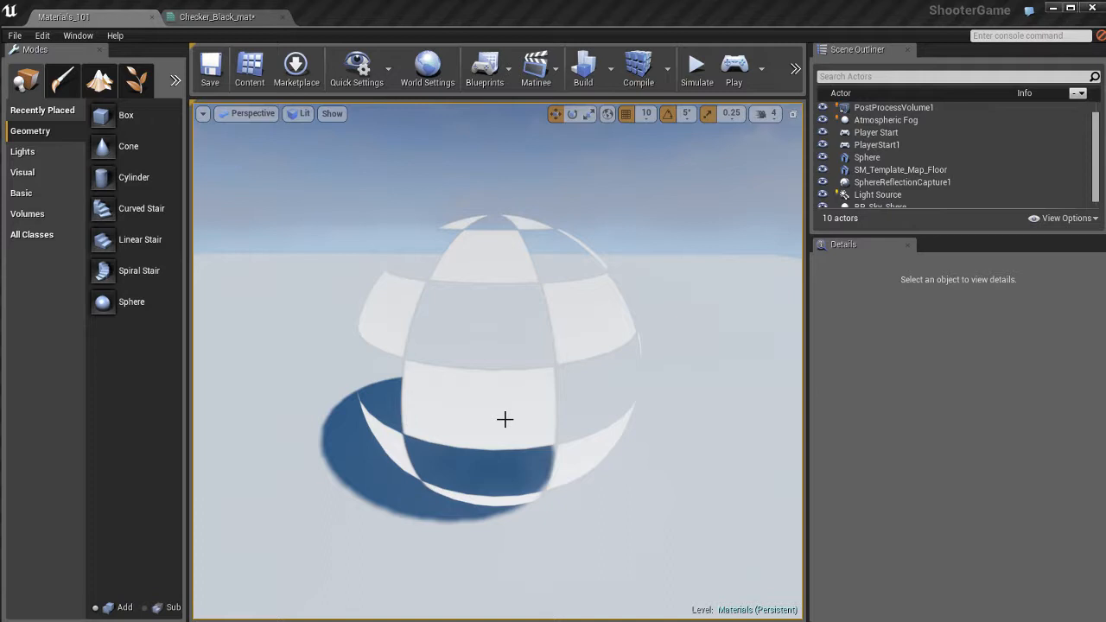
{"action": "mouse_move", "coordinate": [498, 325]}
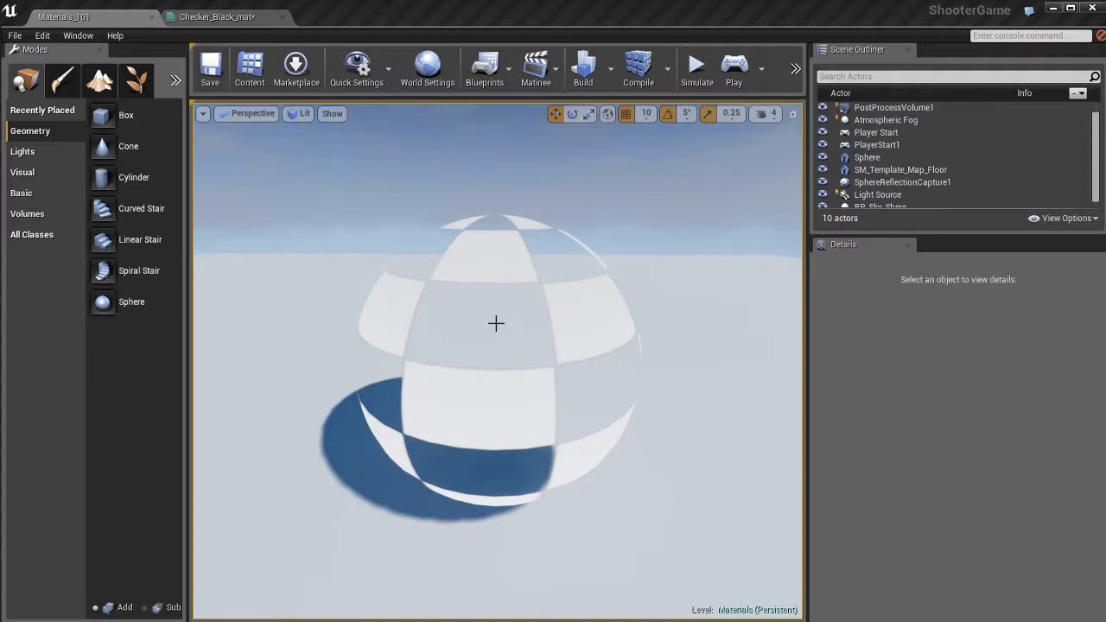
{"action": "left_click", "coordinate": [217, 17]}
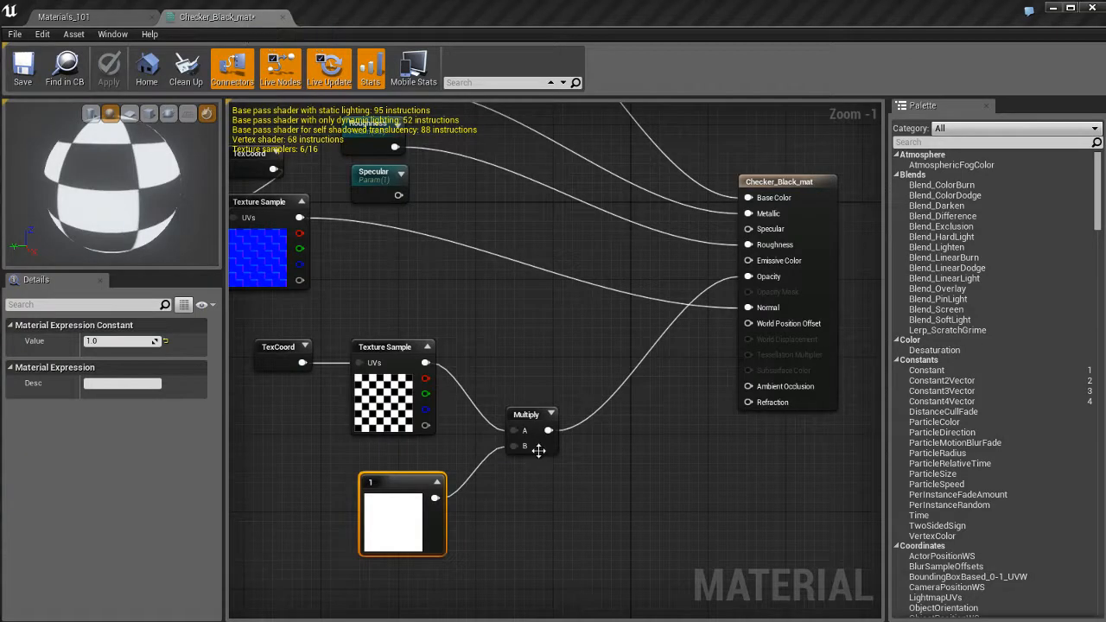
{"action": "mouse_move", "coordinate": [505, 529]}
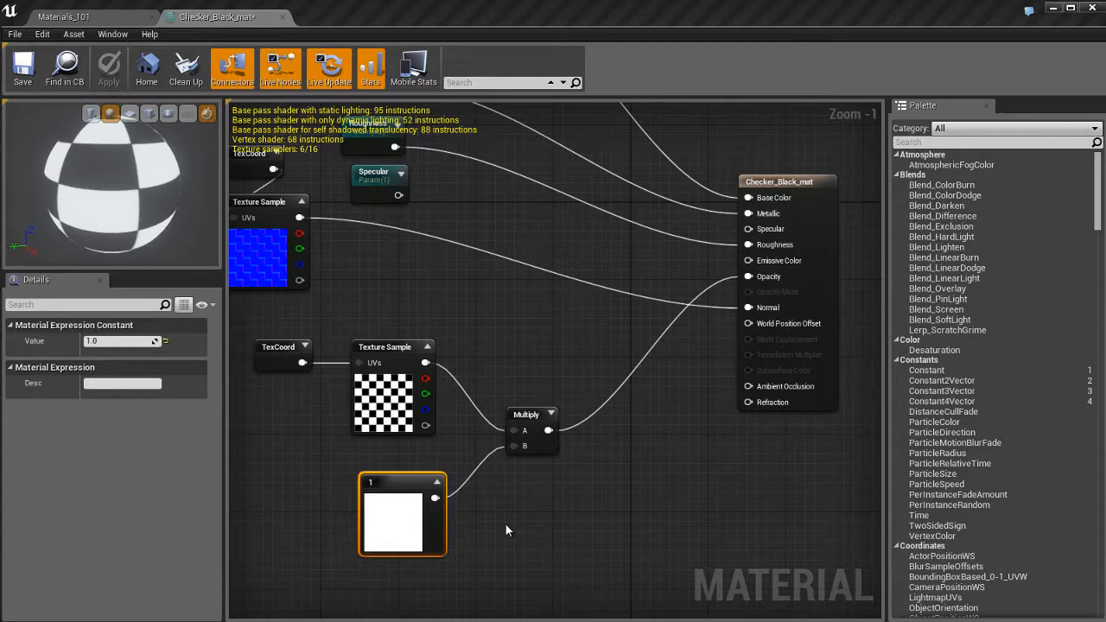
{"action": "left_click", "coordinate": [392, 389]}
{"action": "type", "text": "0.5"}
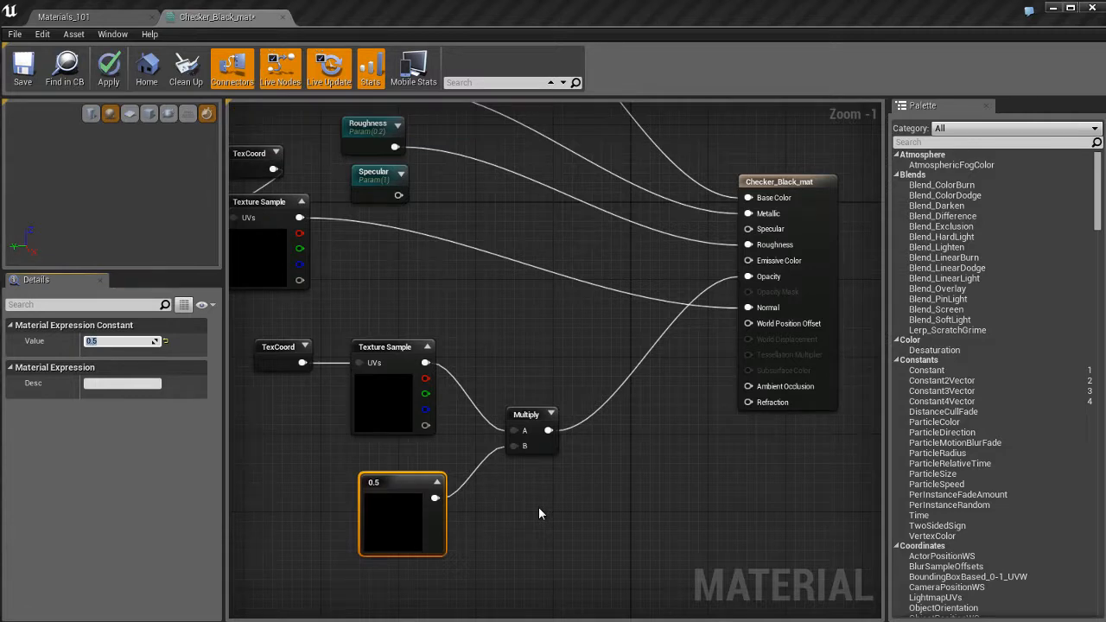
- Apply the 0.5 opacity constant and return to Checker_Black_mat's graph after viewing the see-through sphere
{"action": "left_click", "coordinate": [108, 68]}
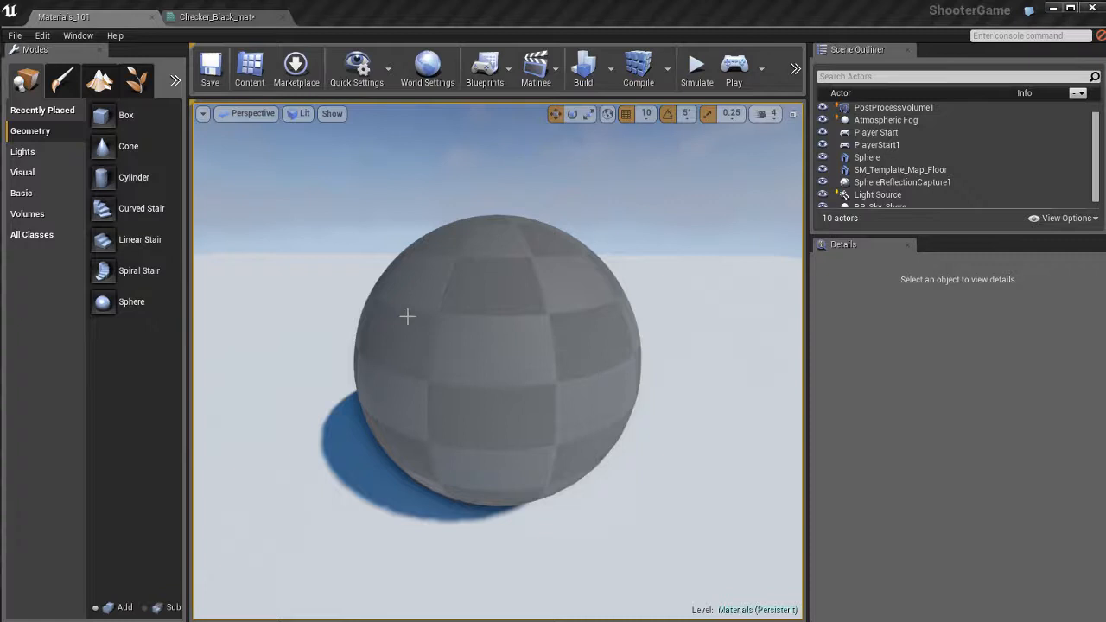
{"action": "mouse_move", "coordinate": [731, 394]}
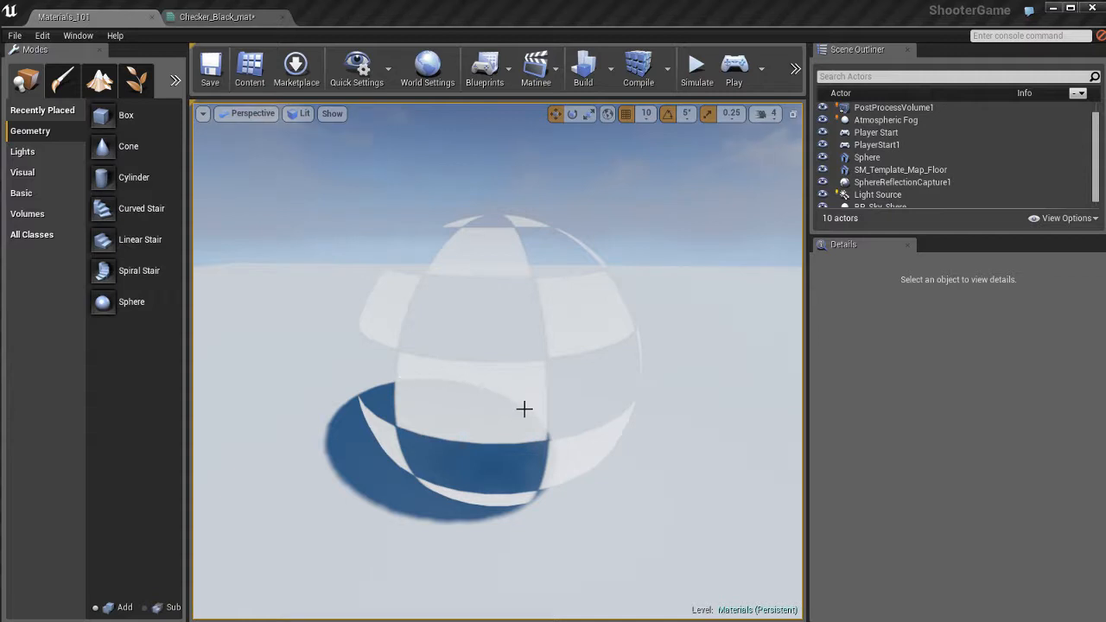
{"action": "mouse_move", "coordinate": [652, 499]}
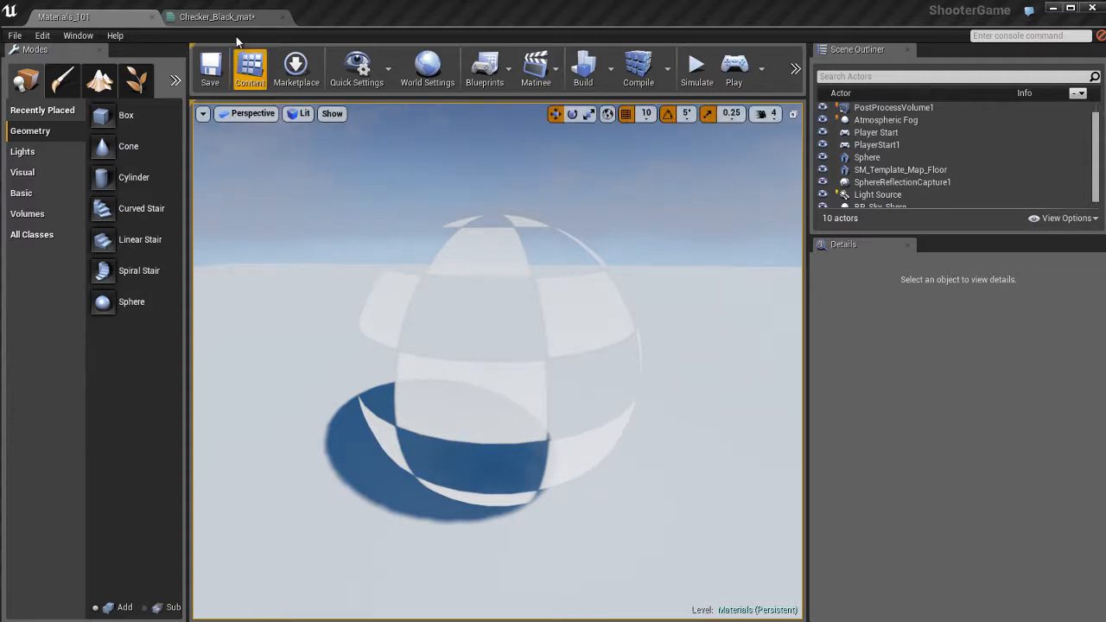
{"action": "left_click", "coordinate": [218, 17]}
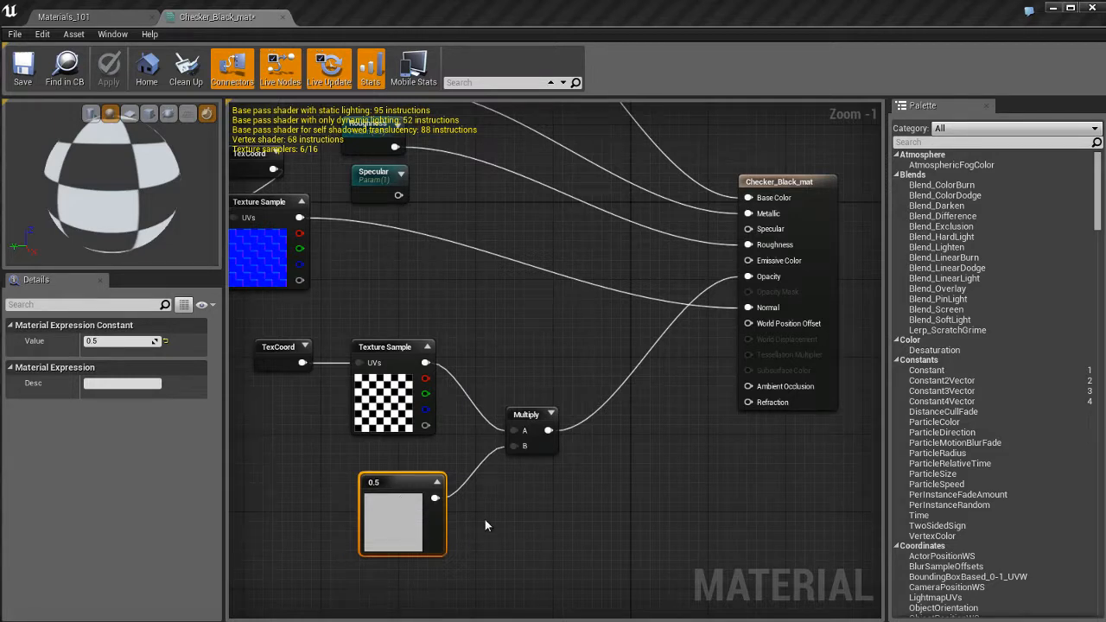
{"action": "mouse_move", "coordinate": [494, 539]}
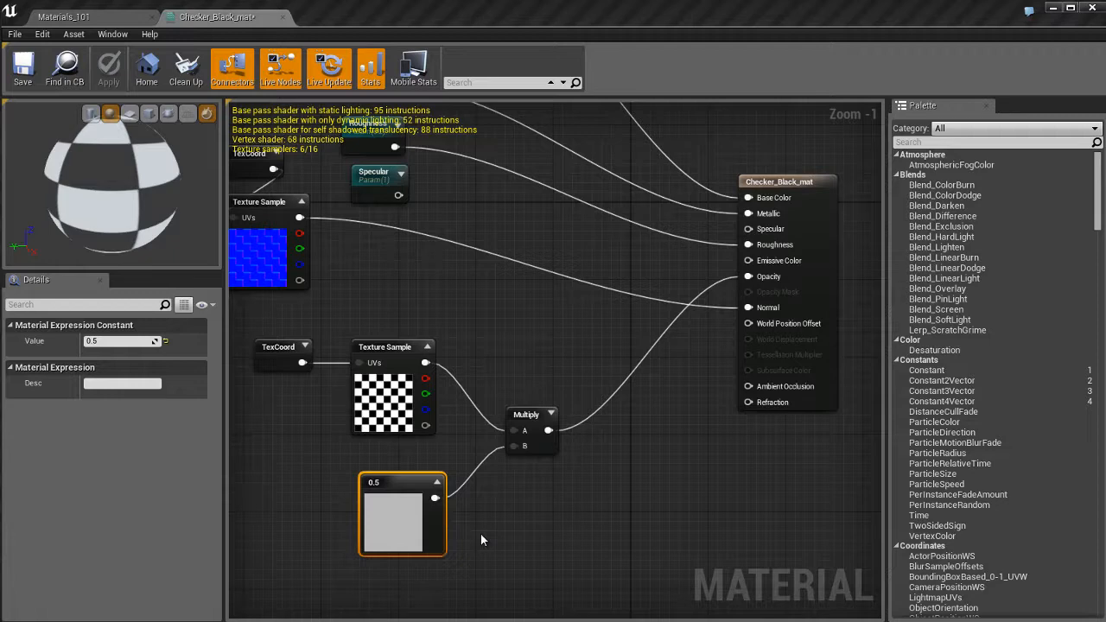
{"action": "mouse_move", "coordinate": [520, 540]}
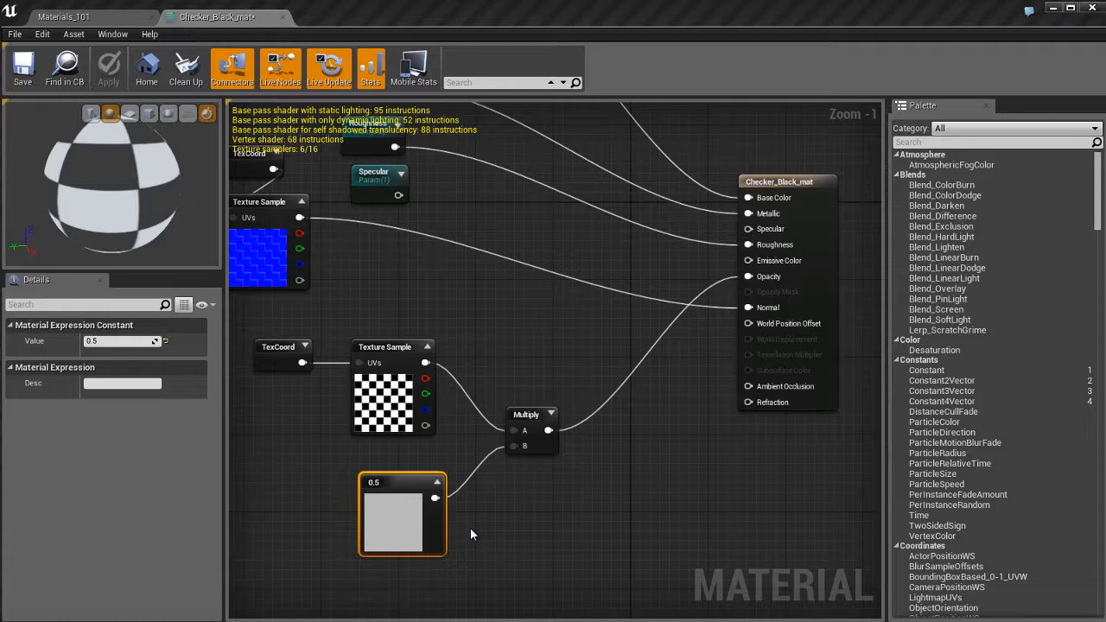
{"action": "mouse_move", "coordinate": [391, 515]}
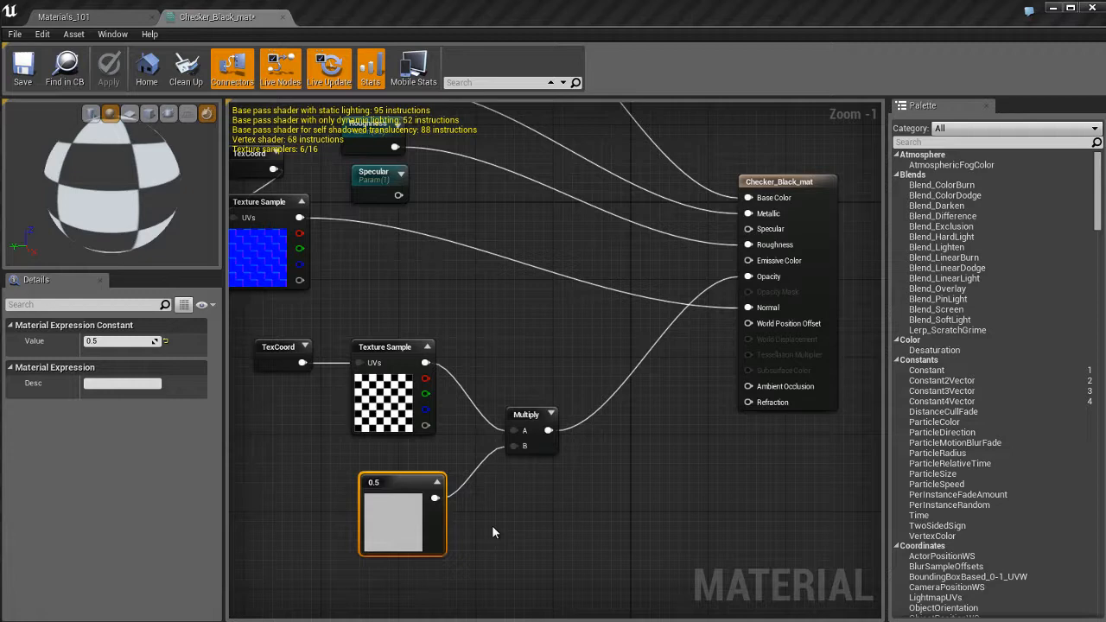
{"action": "mouse_move", "coordinate": [508, 539]}
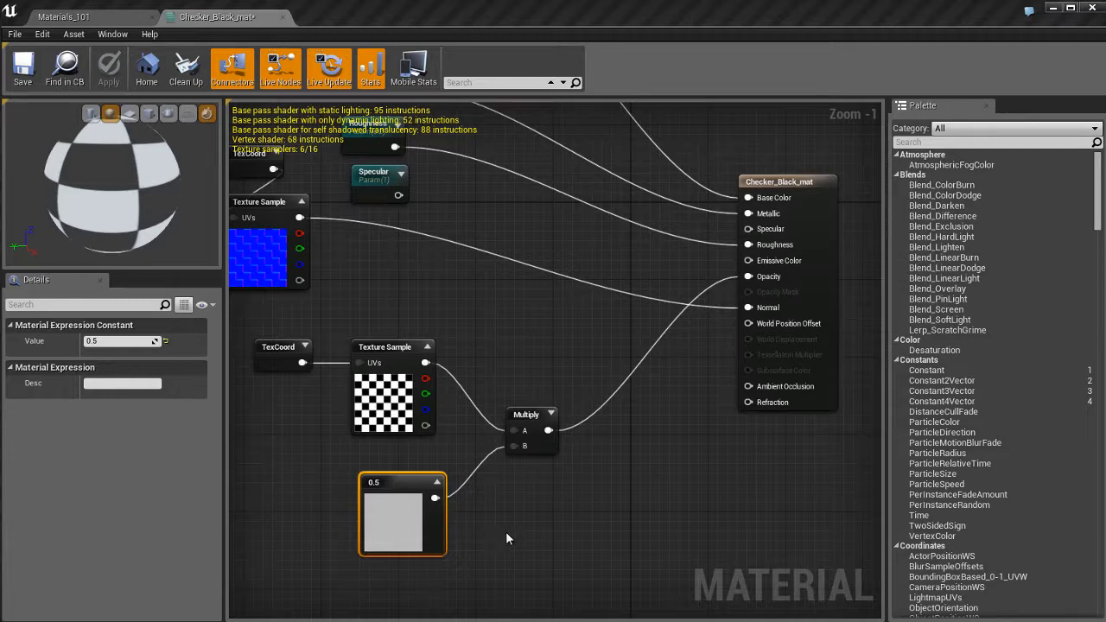
{"action": "mouse_move", "coordinate": [532, 532]}
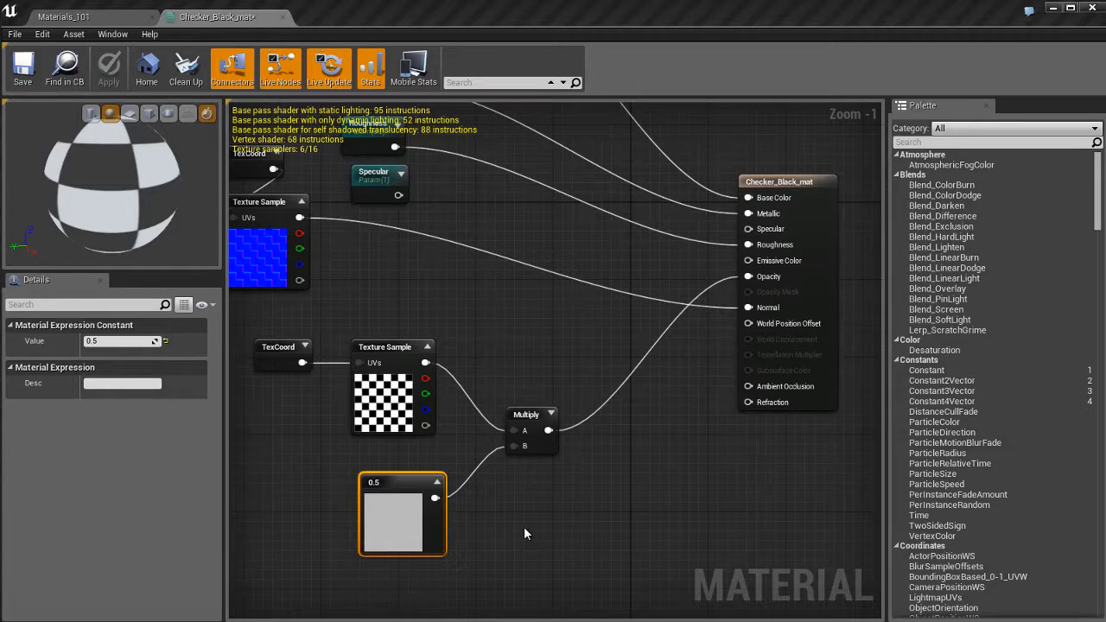
{"action": "mouse_move", "coordinate": [510, 534]}
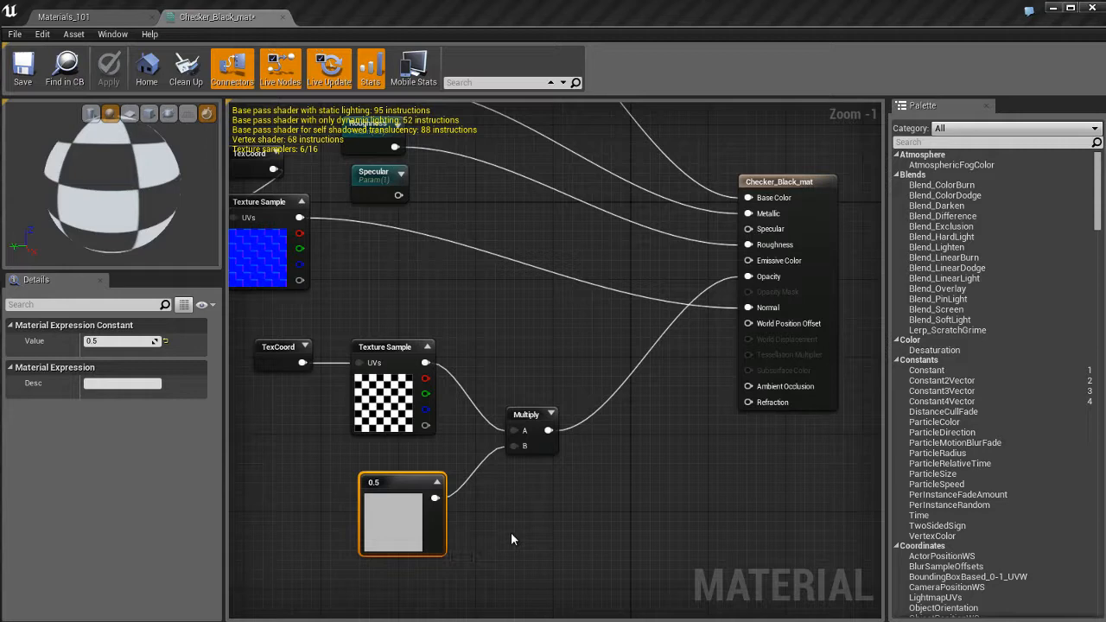
{"action": "mouse_move", "coordinate": [456, 353]}
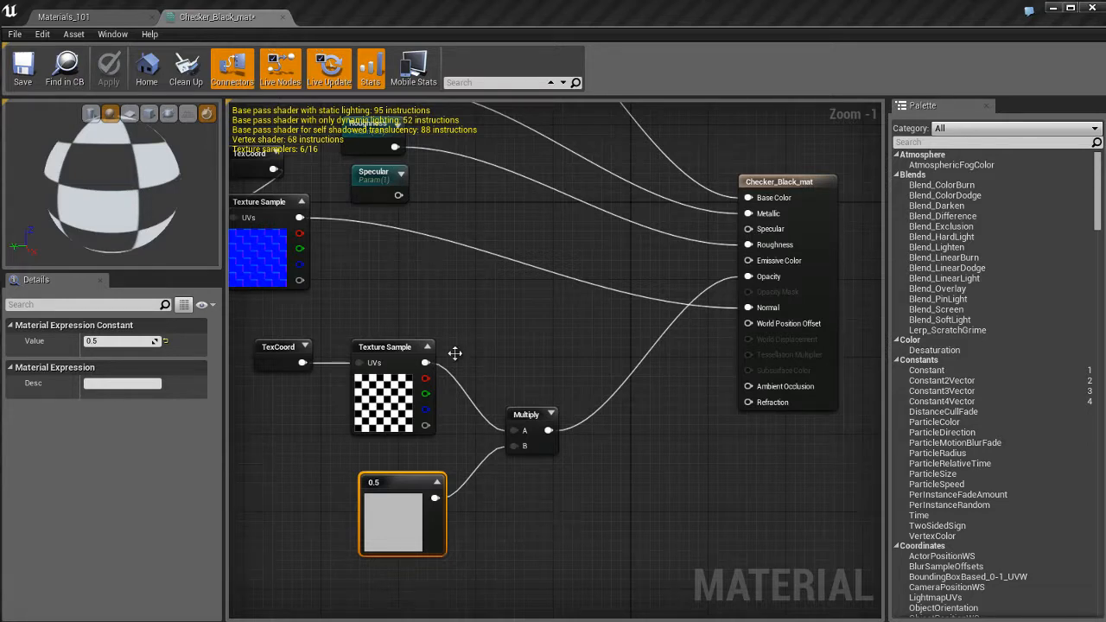
{"action": "mouse_move", "coordinate": [532, 383]}
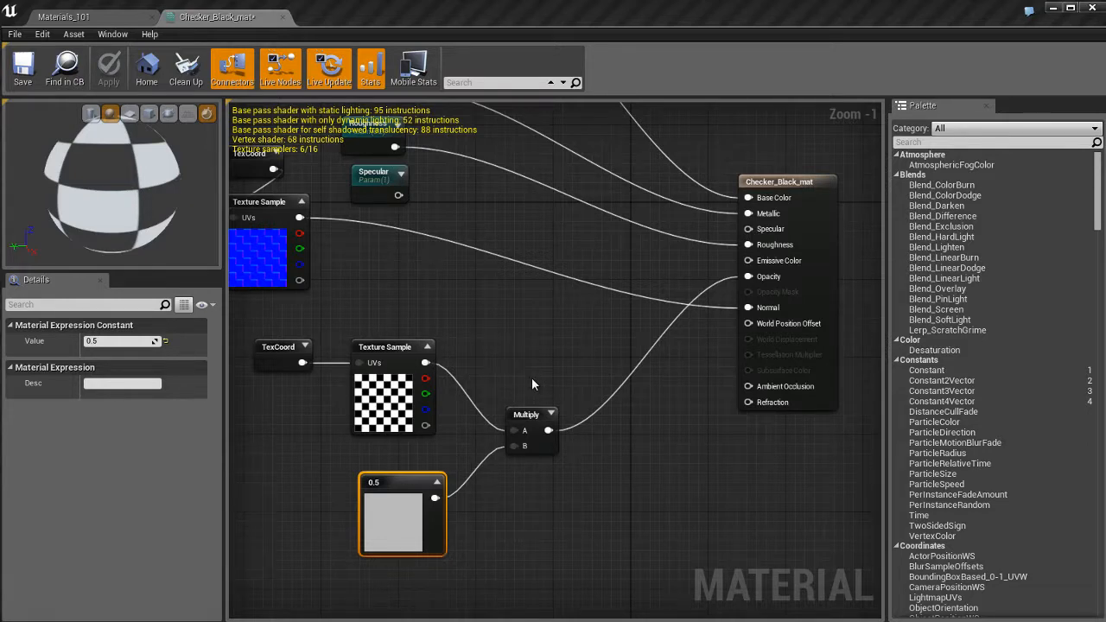
- Delete the checker, Multiply and 0.5 opacity nodes and switch the material's blend mode to Masked
{"action": "left_click_drag", "start_coordinate": [534, 383], "coordinate": [282, 560]}
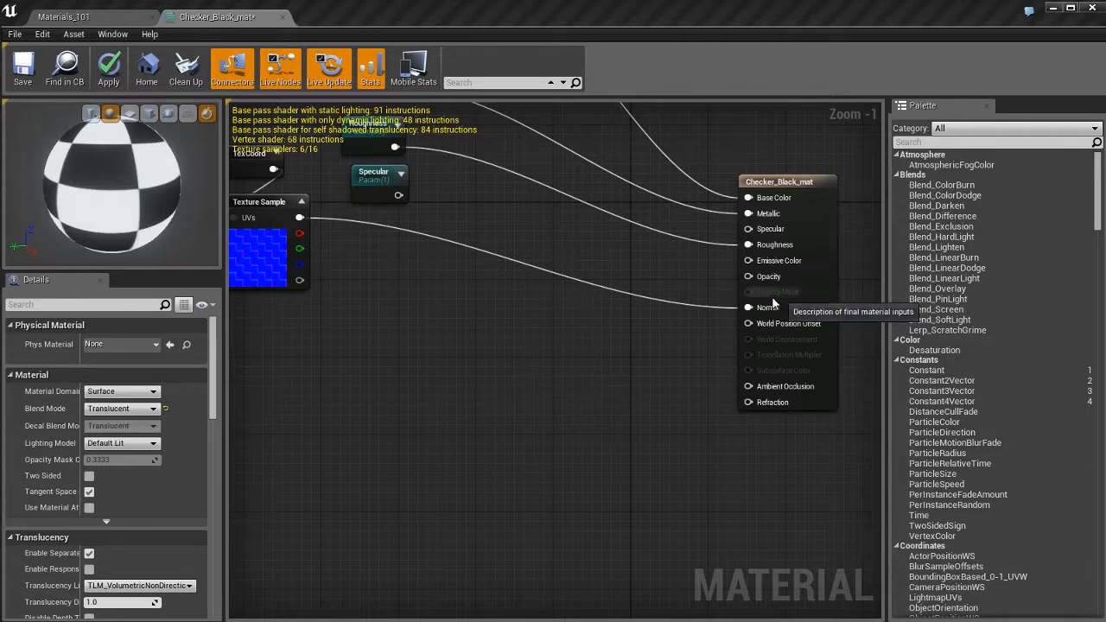
{"action": "mouse_move", "coordinate": [631, 423]}
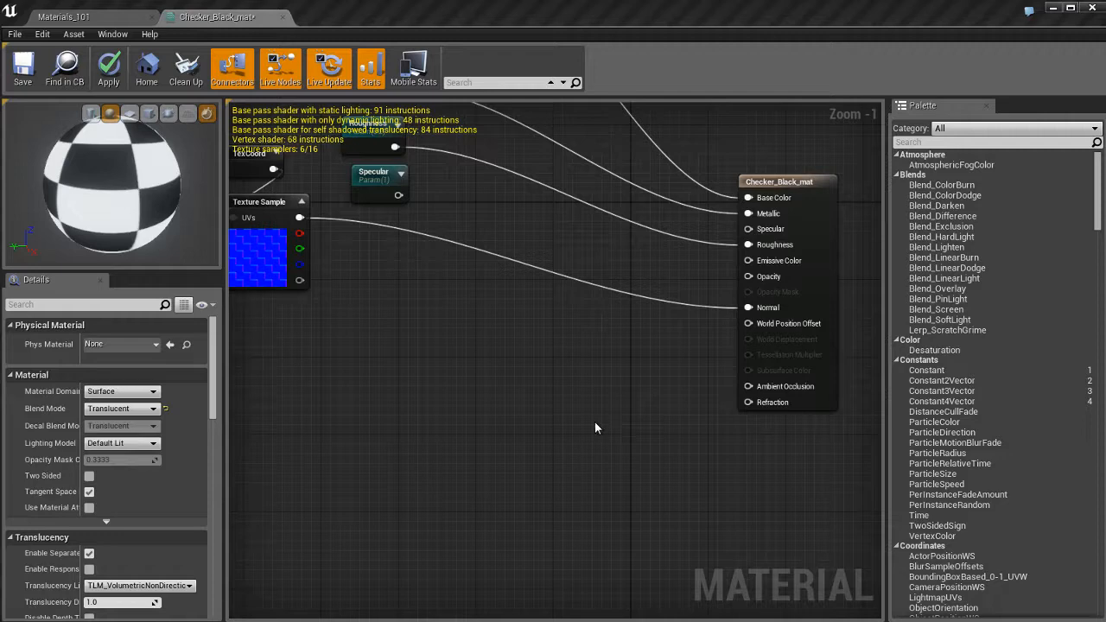
{"action": "mouse_move", "coordinate": [580, 434]}
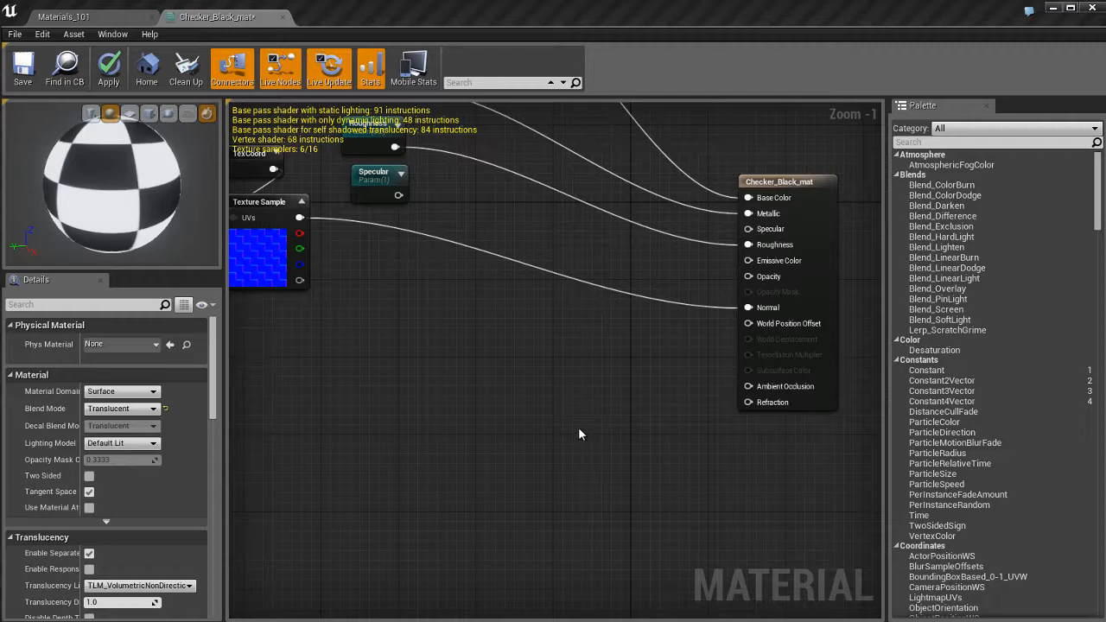
{"action": "mouse_move", "coordinate": [193, 425]}
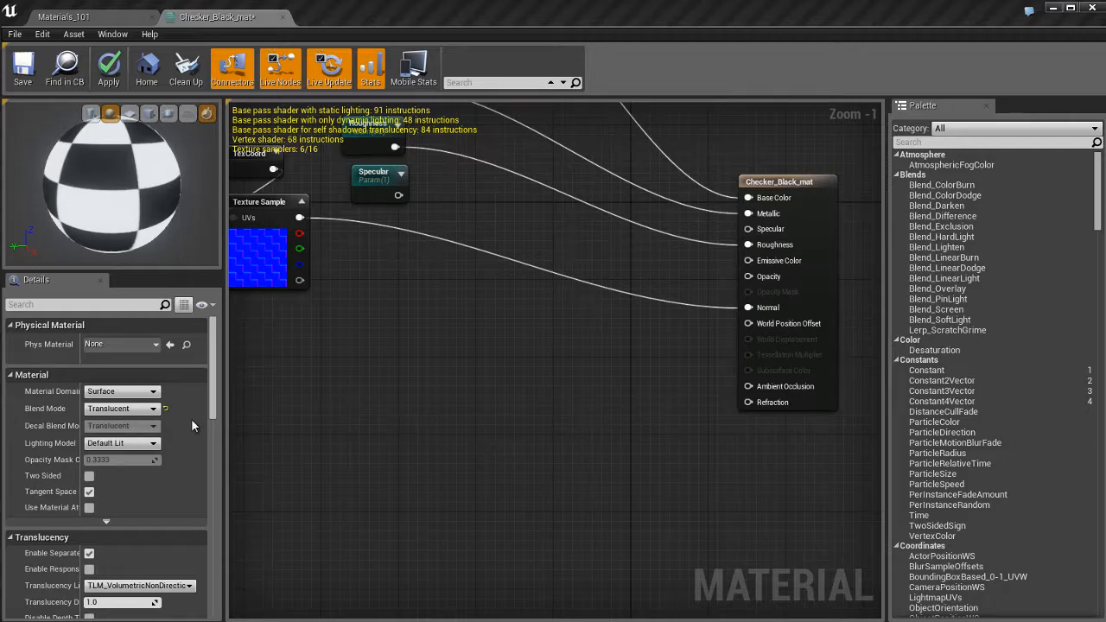
{"action": "mouse_move", "coordinate": [811, 218]}
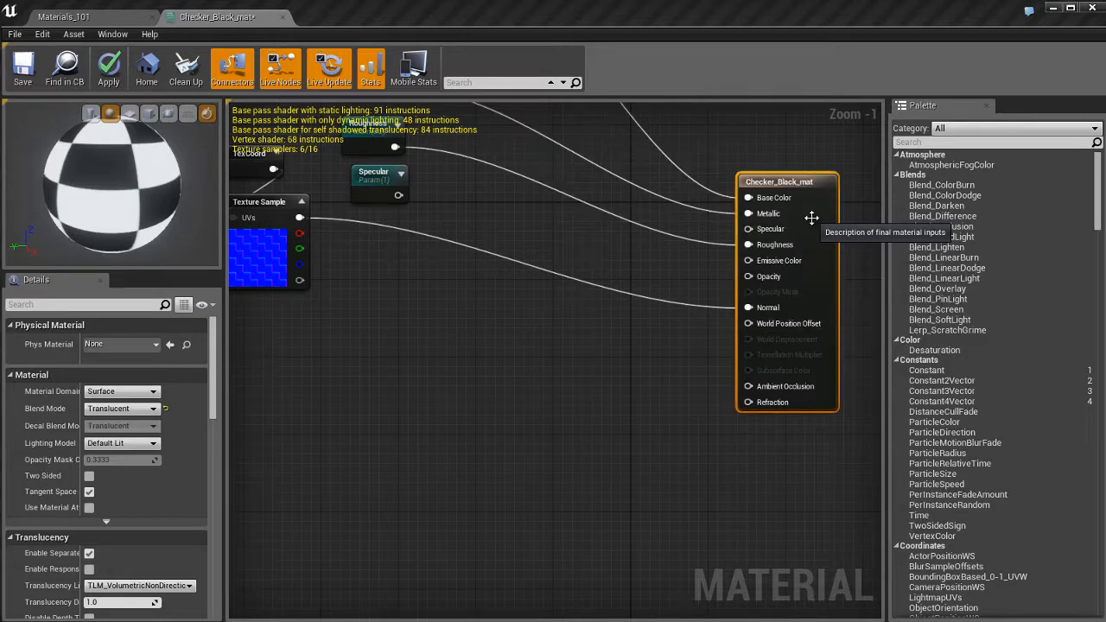
{"action": "mouse_move", "coordinate": [121, 408]}
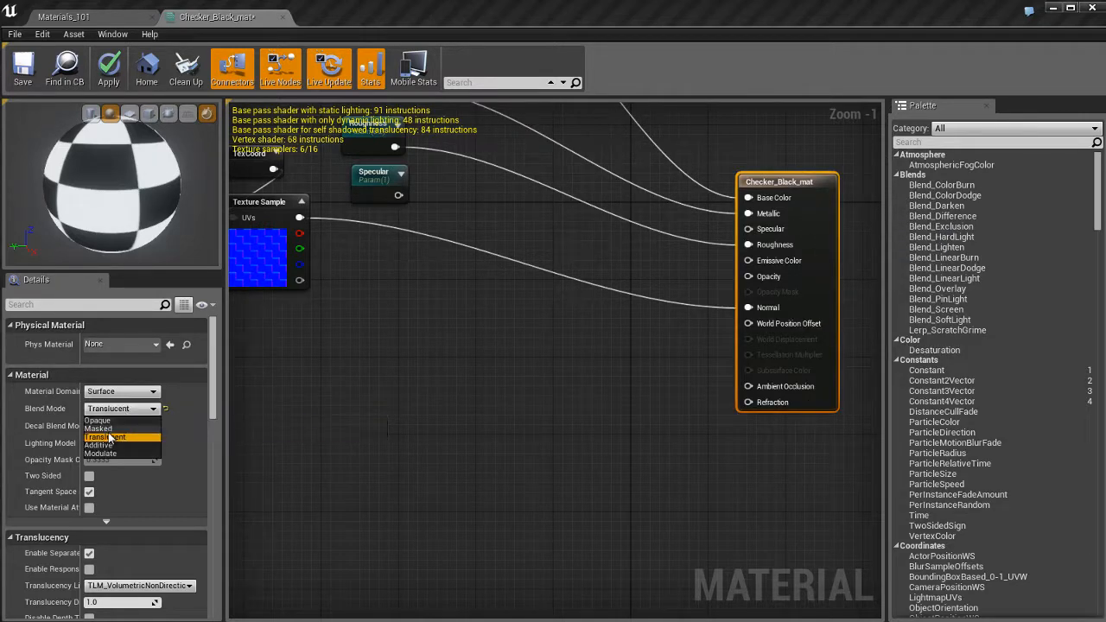
{"action": "left_click", "coordinate": [99, 428]}
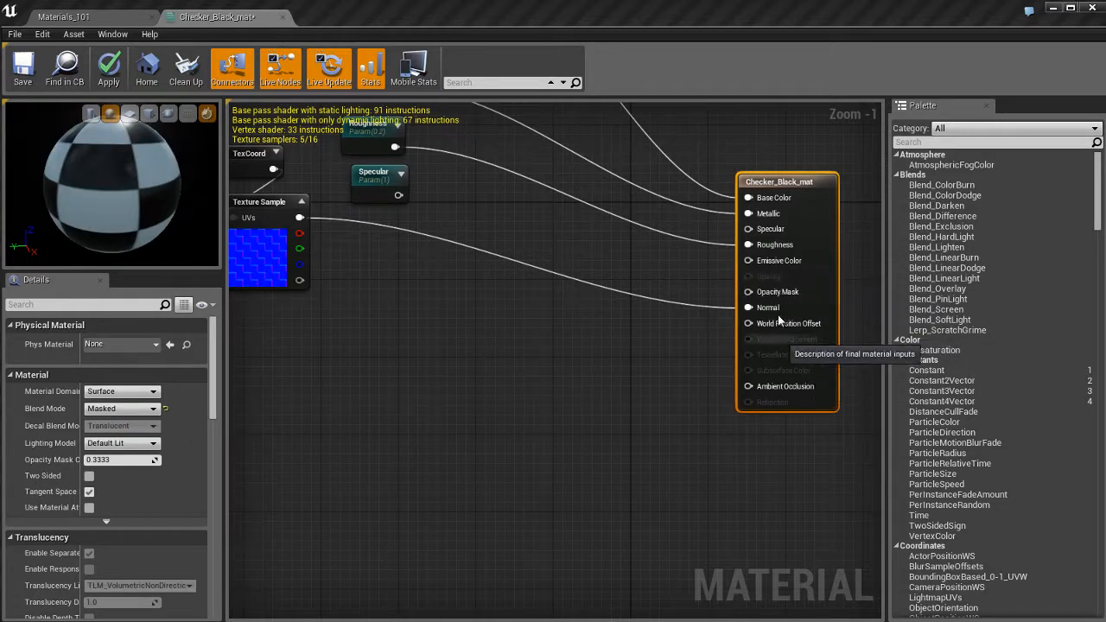
{"action": "mouse_move", "coordinate": [657, 456]}
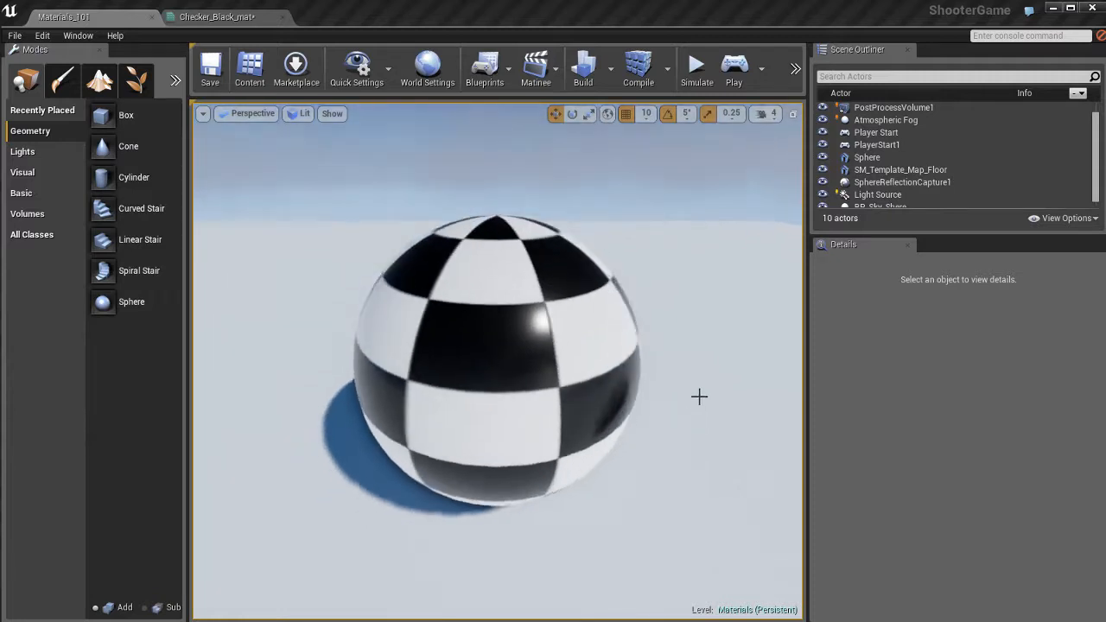
- Orbit around the now solid black-and-white sphere, then return to the checker material graph
{"action": "left_click_drag", "start_coordinate": [699, 396], "coordinate": [347, 208]}
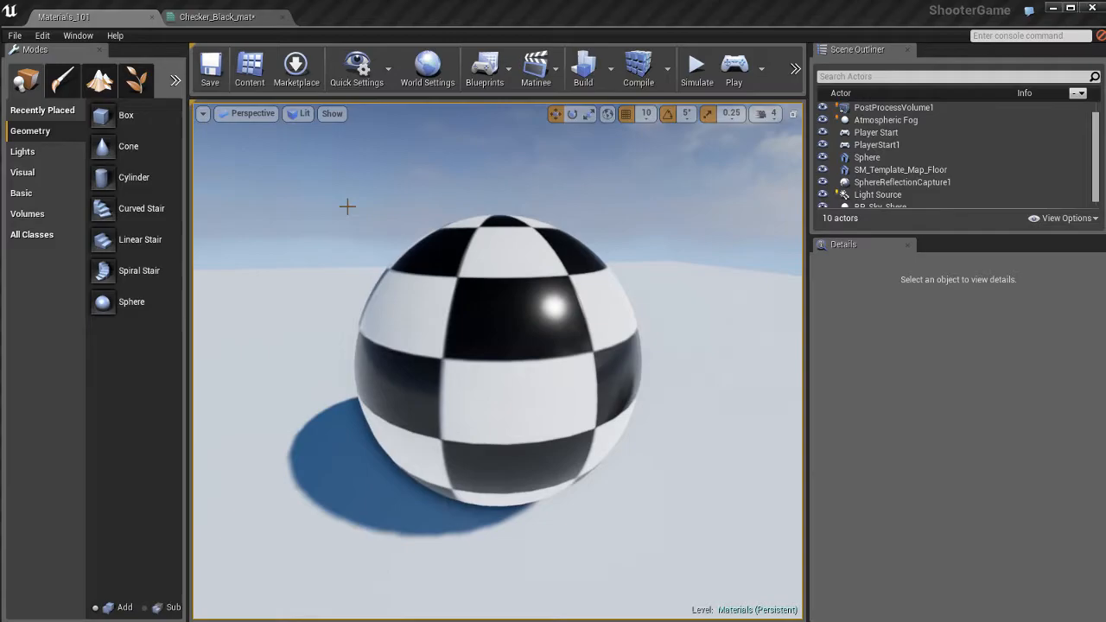
{"action": "left_click", "coordinate": [216, 17]}
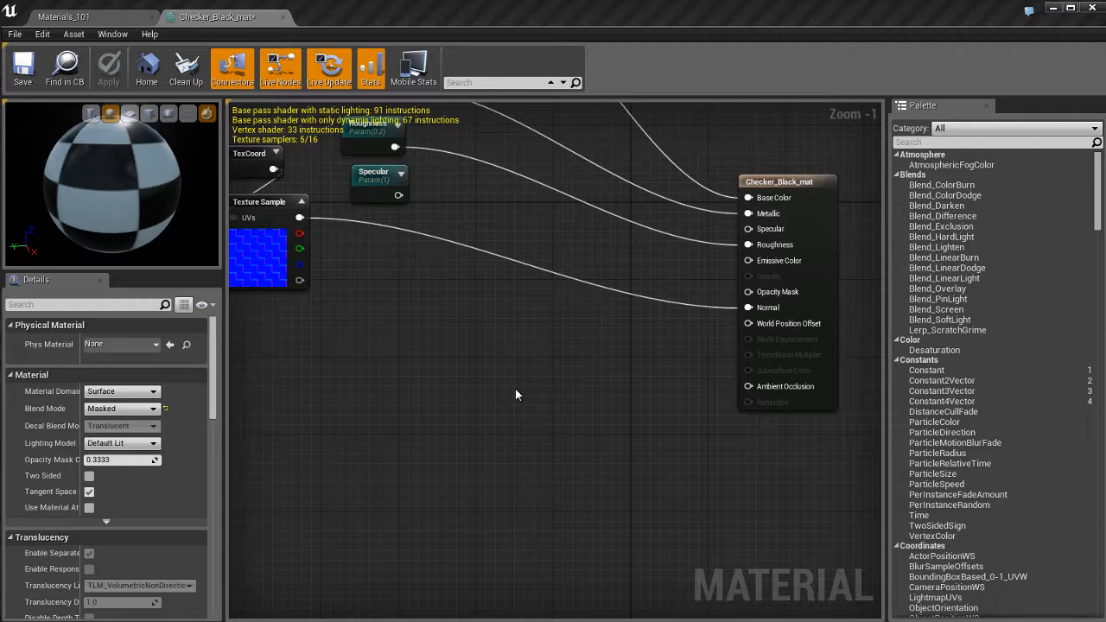
{"action": "mouse_move", "coordinate": [522, 394]}
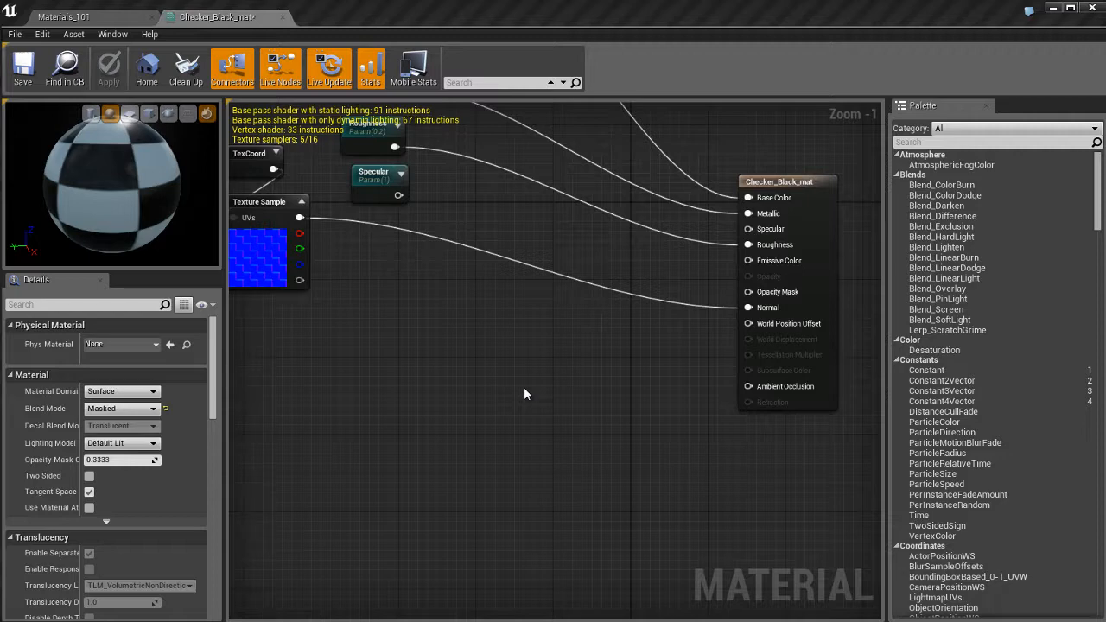
{"action": "mouse_move", "coordinate": [784, 432]}
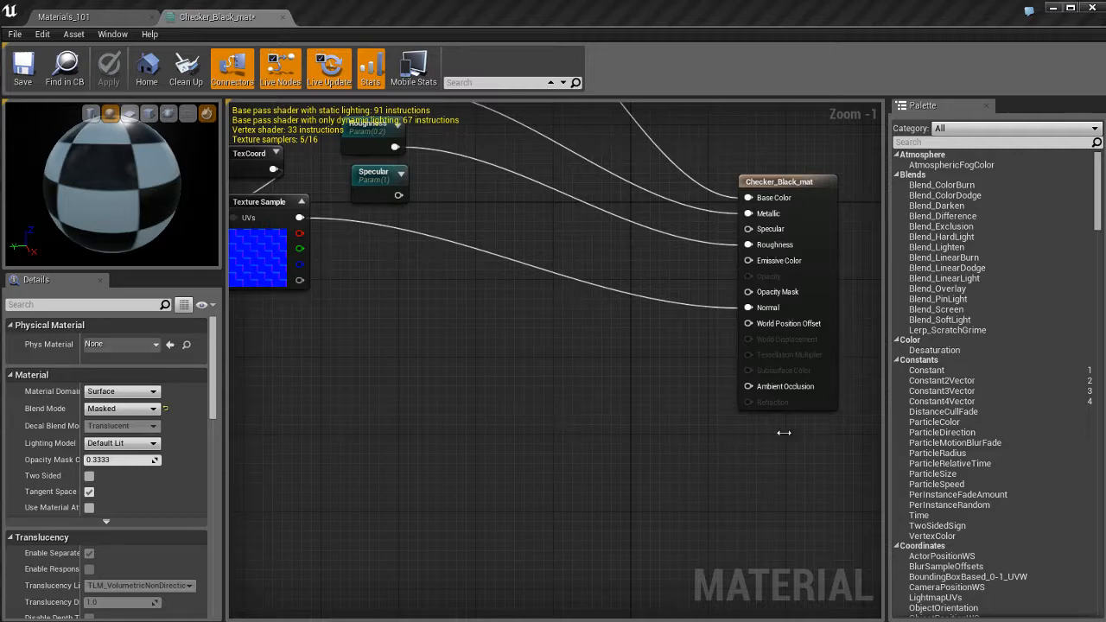
{"action": "mouse_move", "coordinate": [999, 484]}
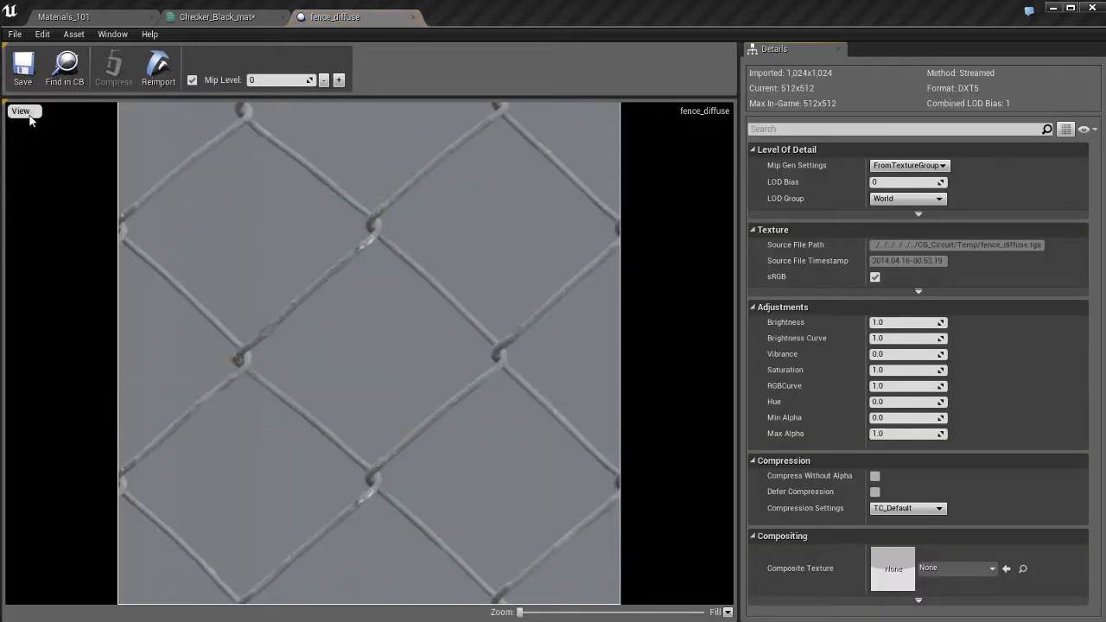
- Show only the fence_diffuse texture's alpha channel in the viewer, then return to Checker_Black_mat
{"action": "left_click", "coordinate": [21, 111]}
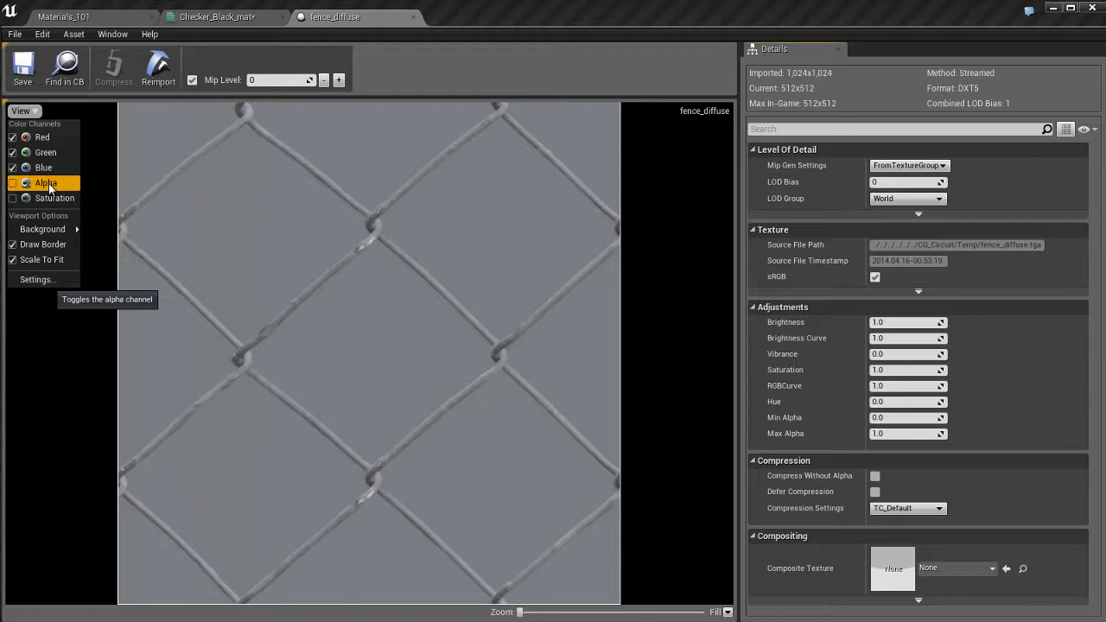
{"action": "left_click", "coordinate": [13, 183]}
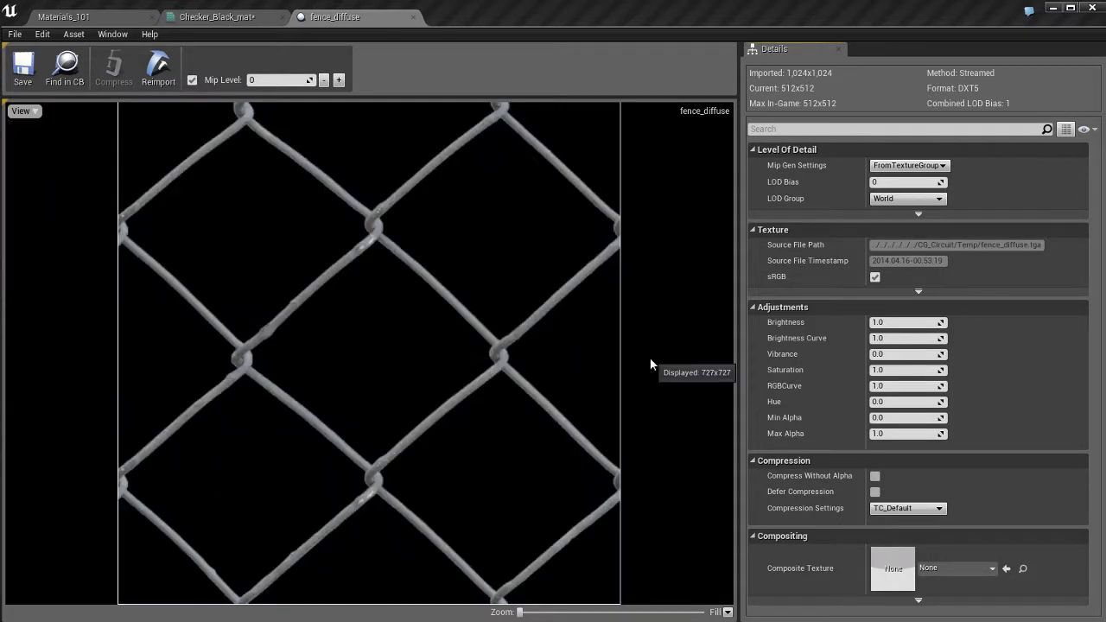
{"action": "mouse_move", "coordinate": [424, 342]}
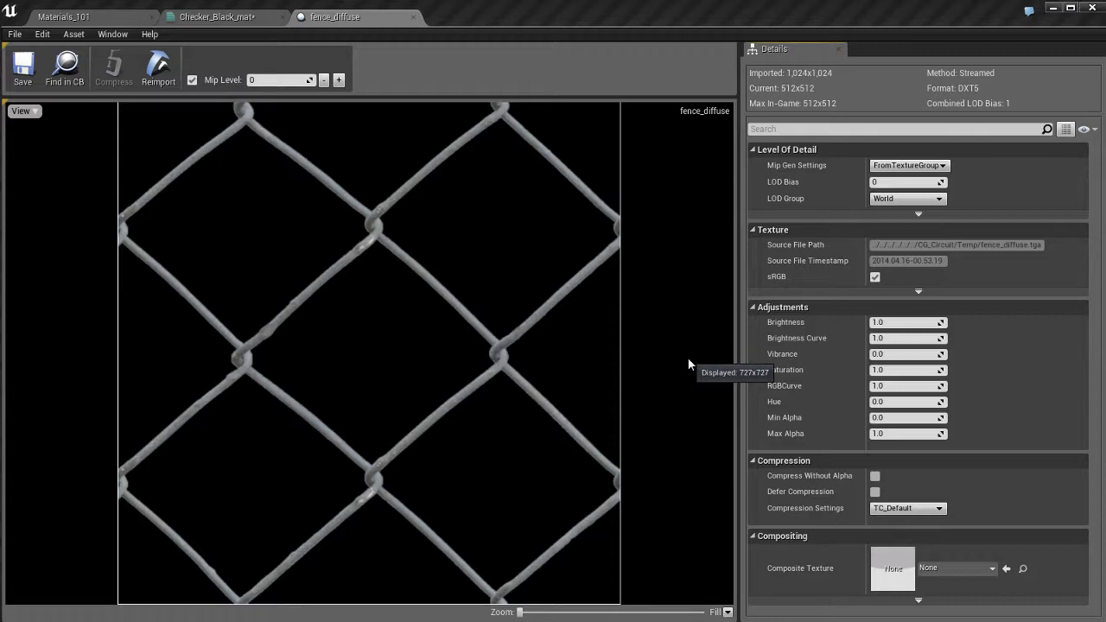
{"action": "left_click", "coordinate": [216, 18]}
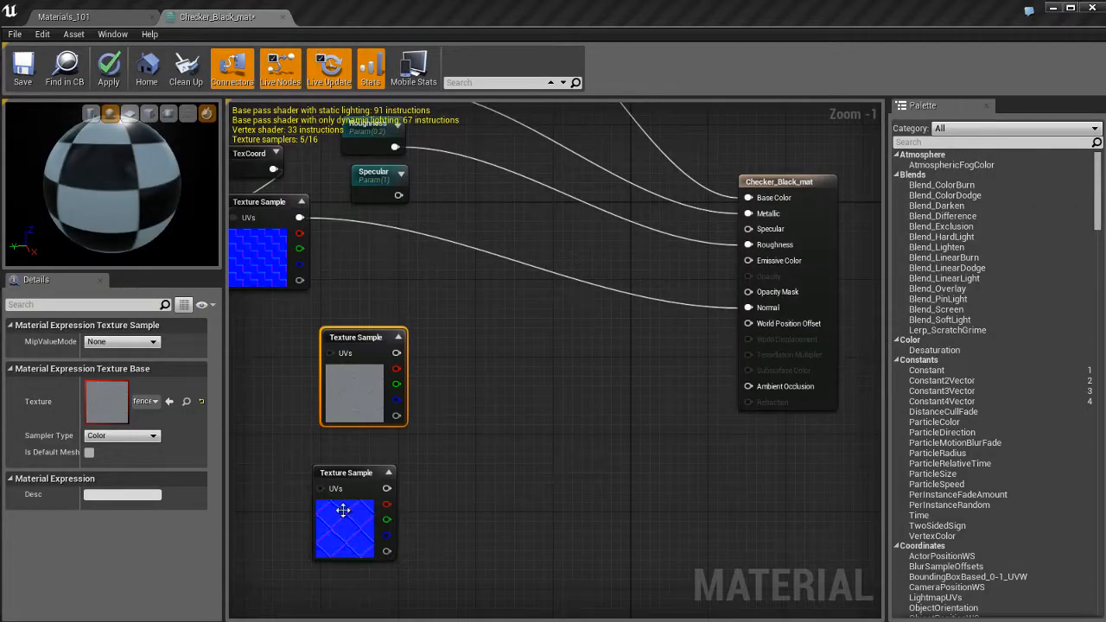
{"action": "mouse_move", "coordinate": [361, 337]}
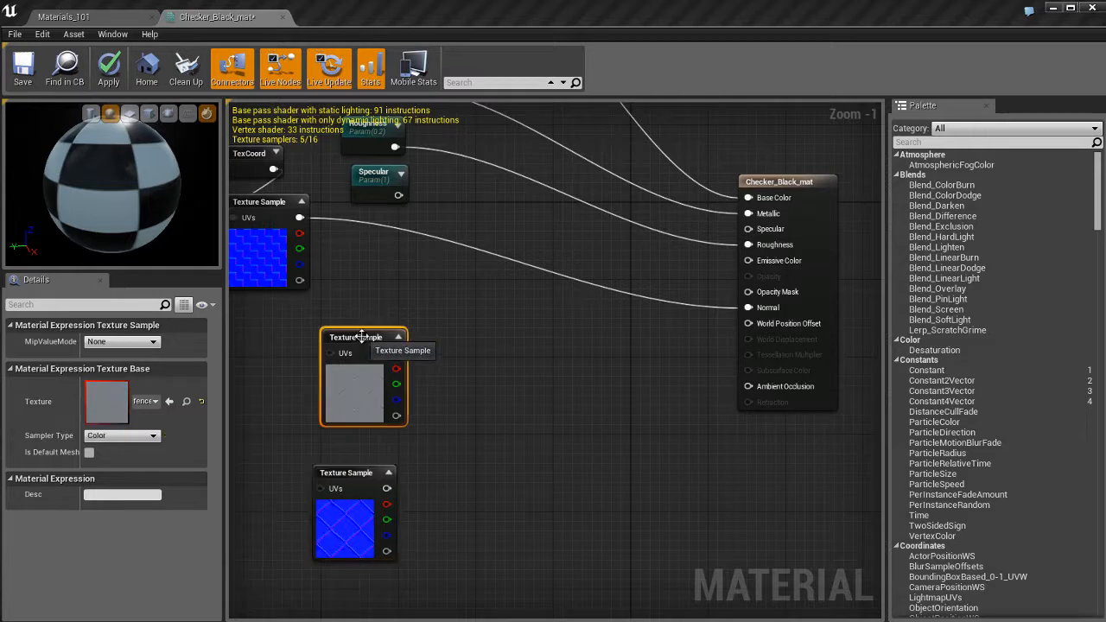
- Wire the fence Texture Sample's alpha into Checker_Black_mat's Opacity Mask with 4x tiling
{"action": "left_click_drag", "start_coordinate": [363, 337], "coordinate": [354, 354]}
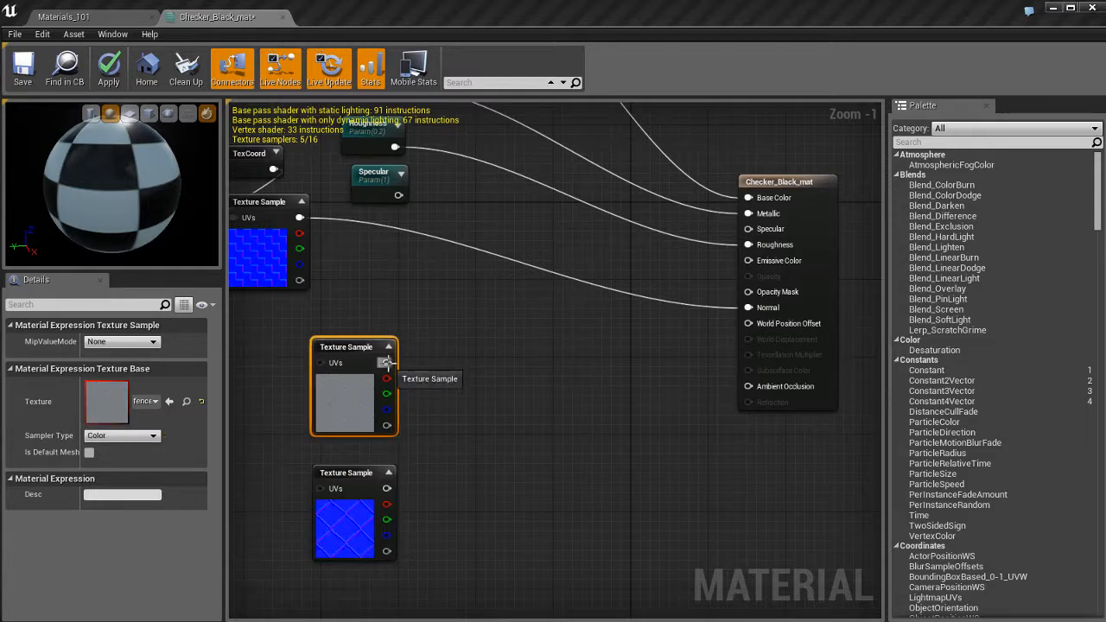
{"action": "right_click", "coordinate": [388, 363]}
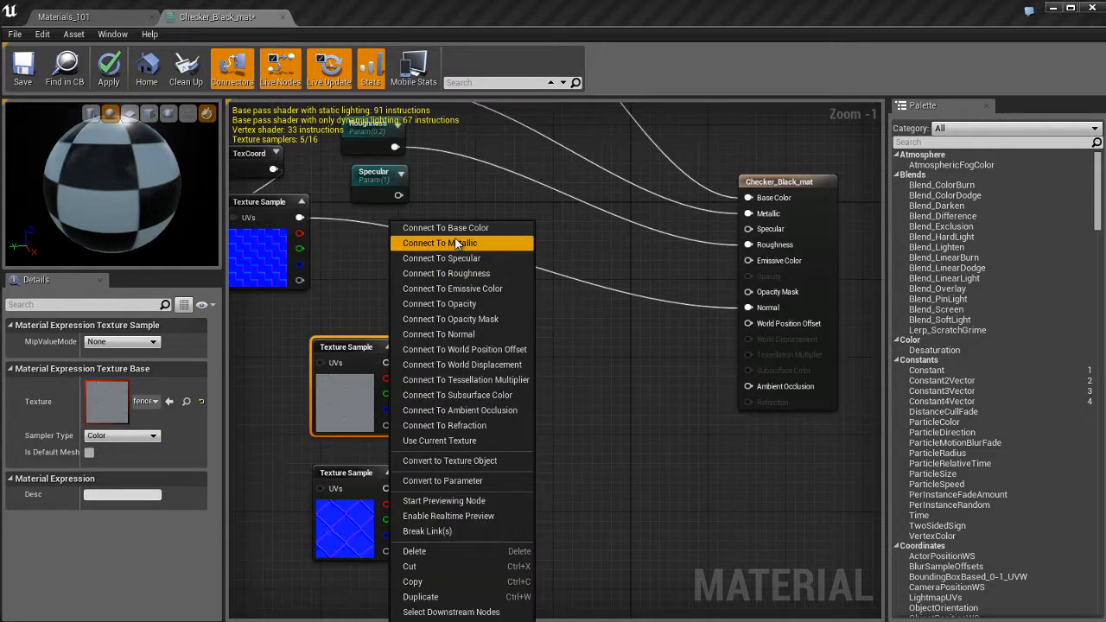
{"action": "left_click", "coordinate": [439, 242]}
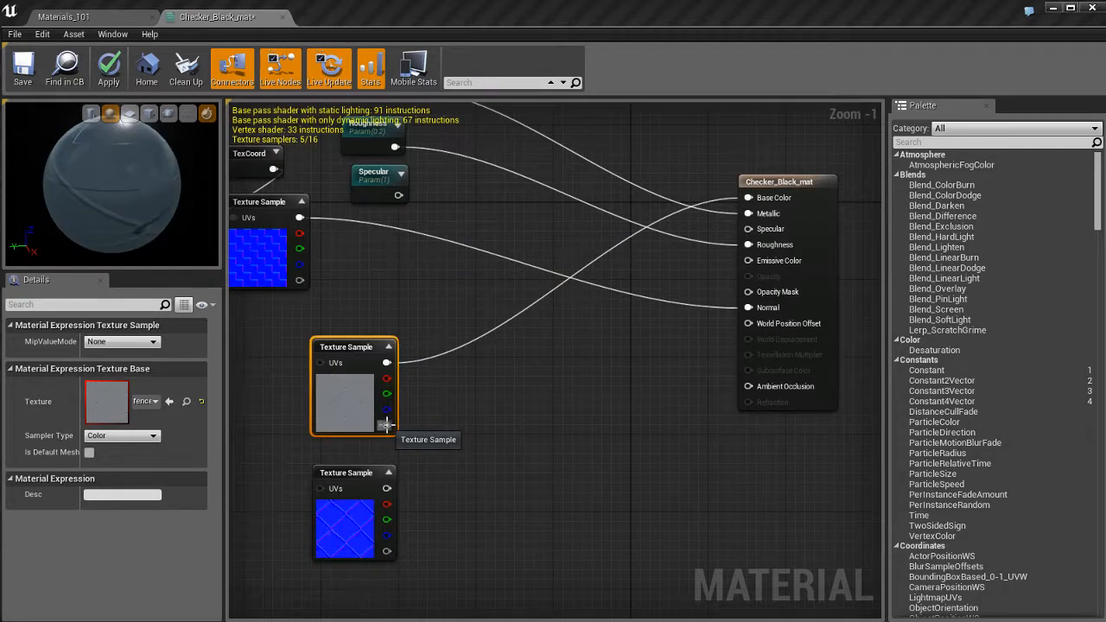
{"action": "left_click_drag", "start_coordinate": [388, 424], "coordinate": [609, 389]}
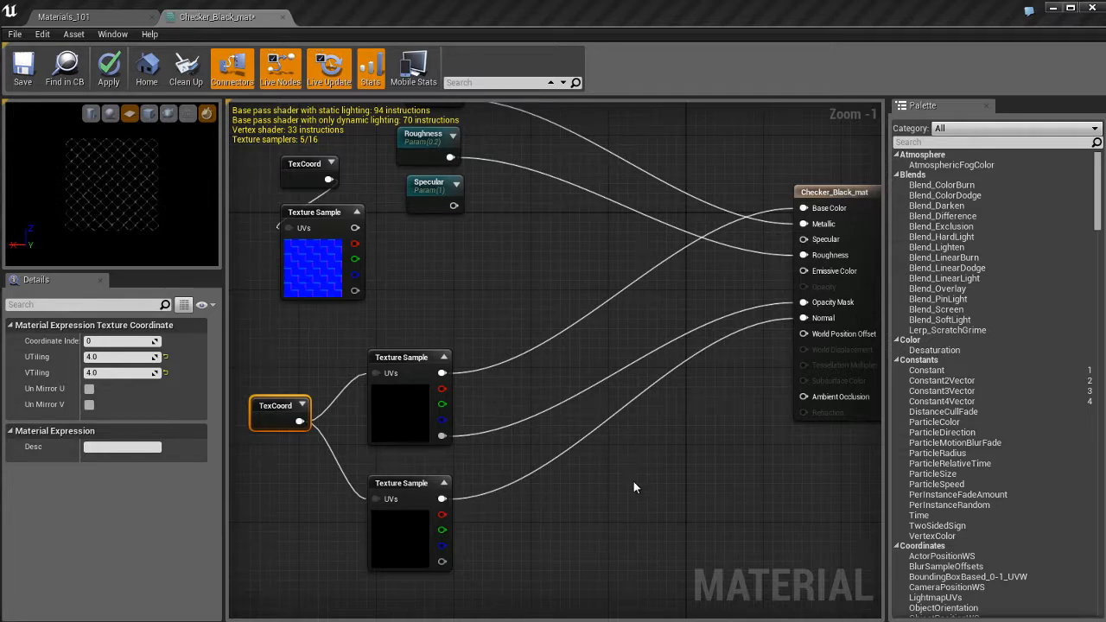
- Apply the material changes and return to the level to see the chain-link sphere
{"action": "left_click", "coordinate": [107, 67]}
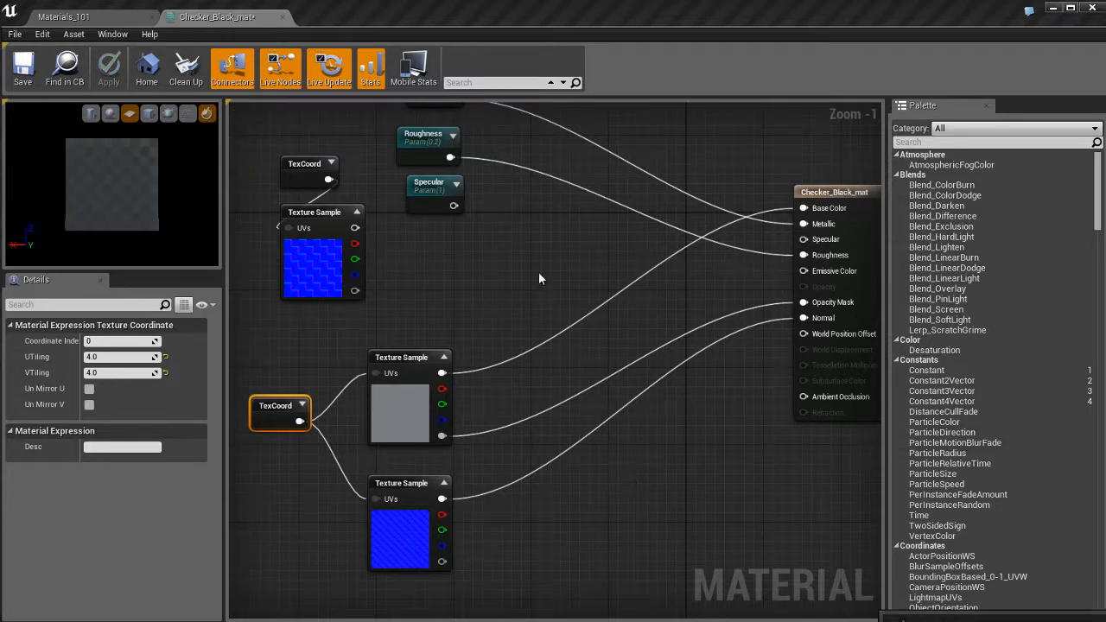
{"action": "left_click", "coordinate": [66, 17]}
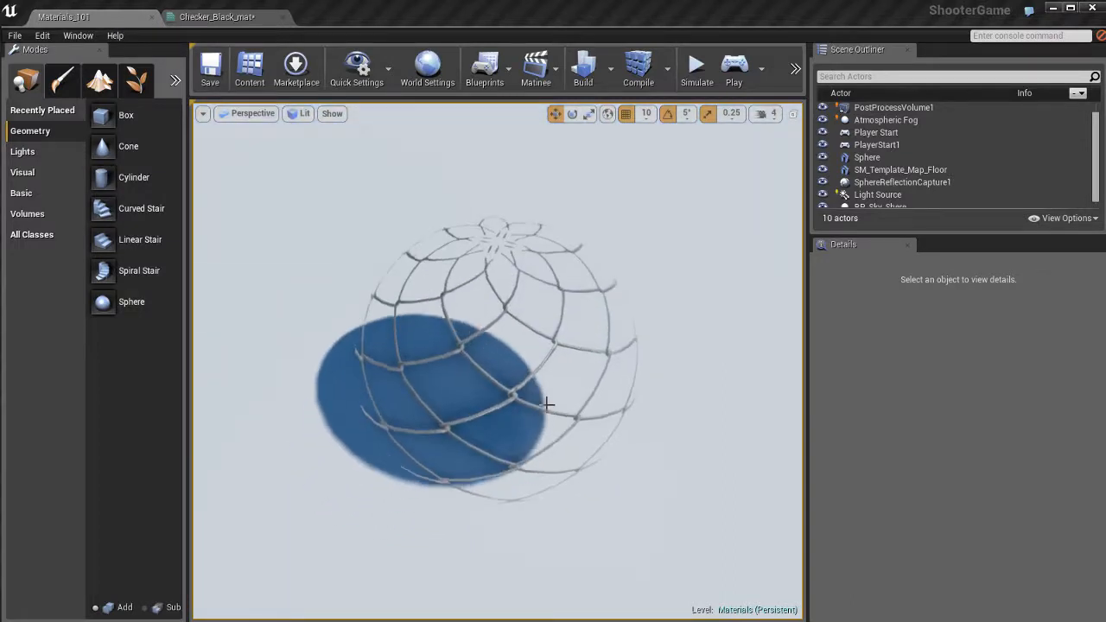
- Orbit around the chain-link sphere in the level, then return to the material editor
{"action": "left_click_drag", "start_coordinate": [550, 389], "coordinate": [549, 346]}
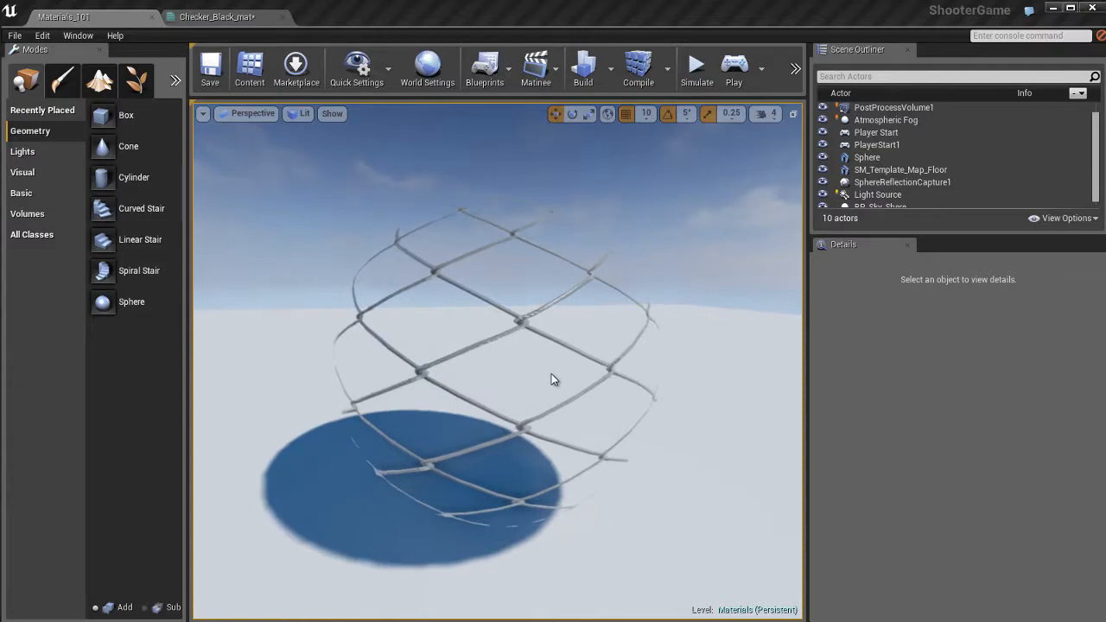
{"action": "left_click", "coordinate": [216, 17]}
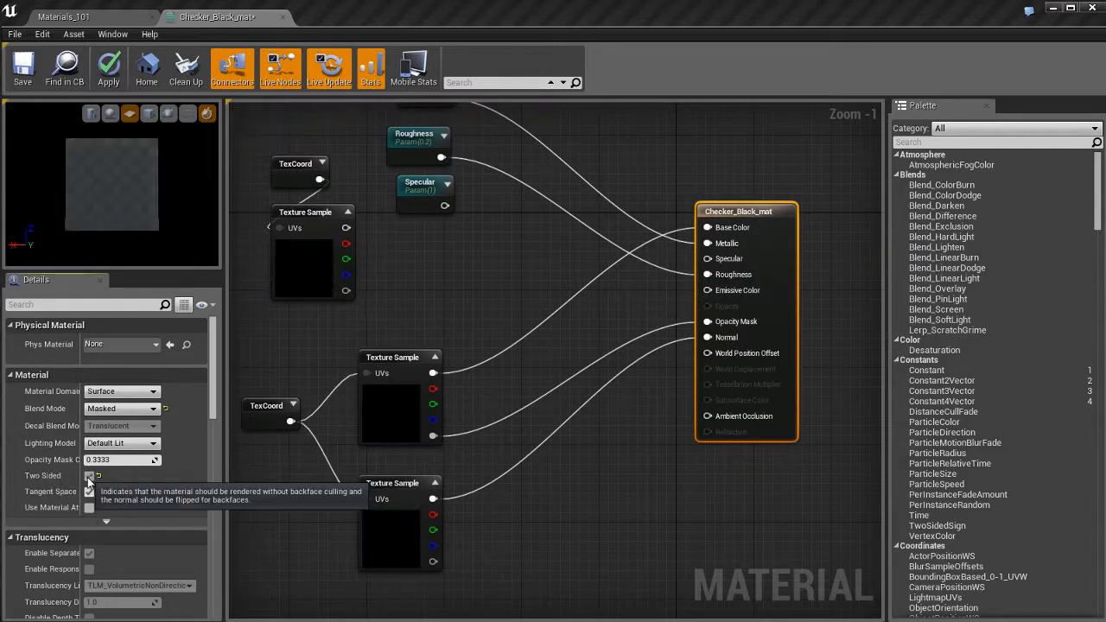
- Make Checker_Black_mat two-sided and apply so the sphere's far side renders
{"action": "left_click", "coordinate": [90, 475]}
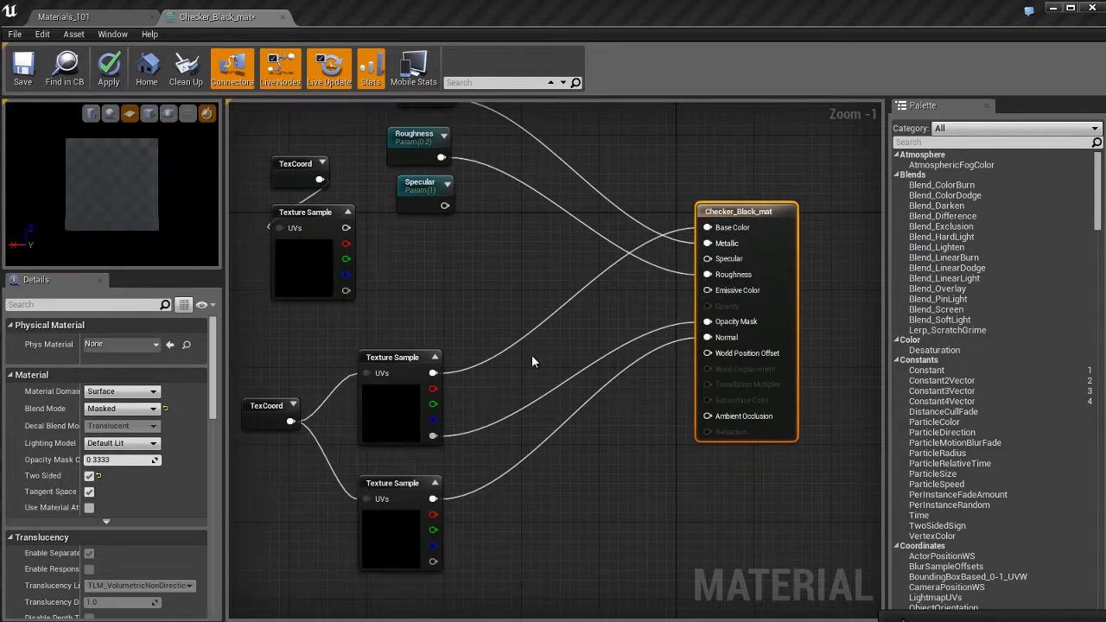
{"action": "left_click", "coordinate": [62, 17]}
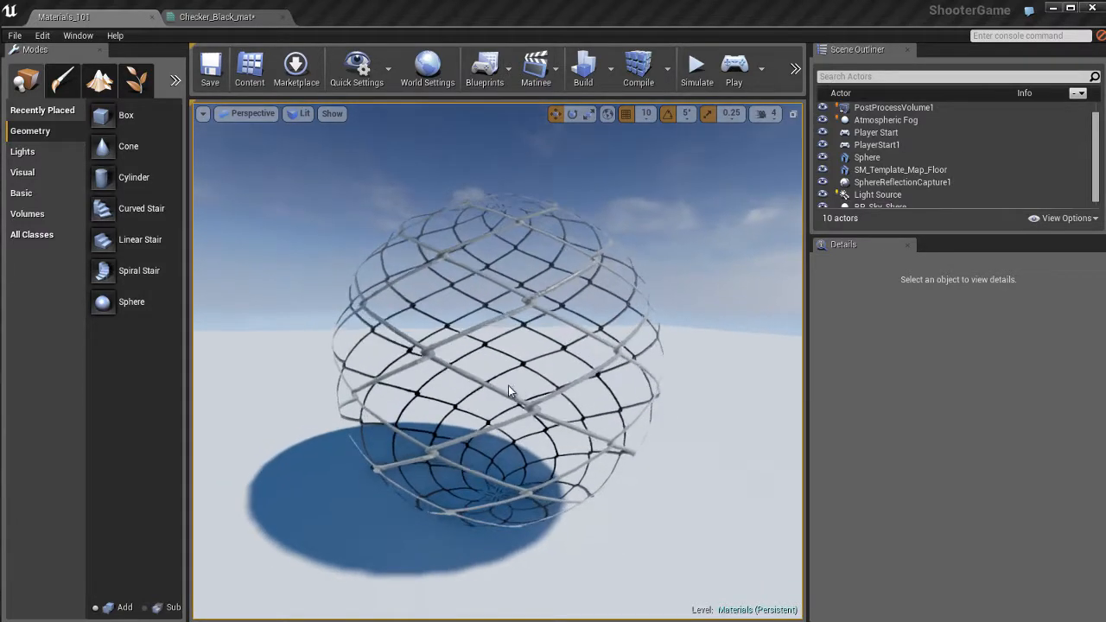
- Orbit to view the two-sided fence sphere, then return to the material editor
{"action": "left_click_drag", "start_coordinate": [510, 391], "coordinate": [519, 395]}
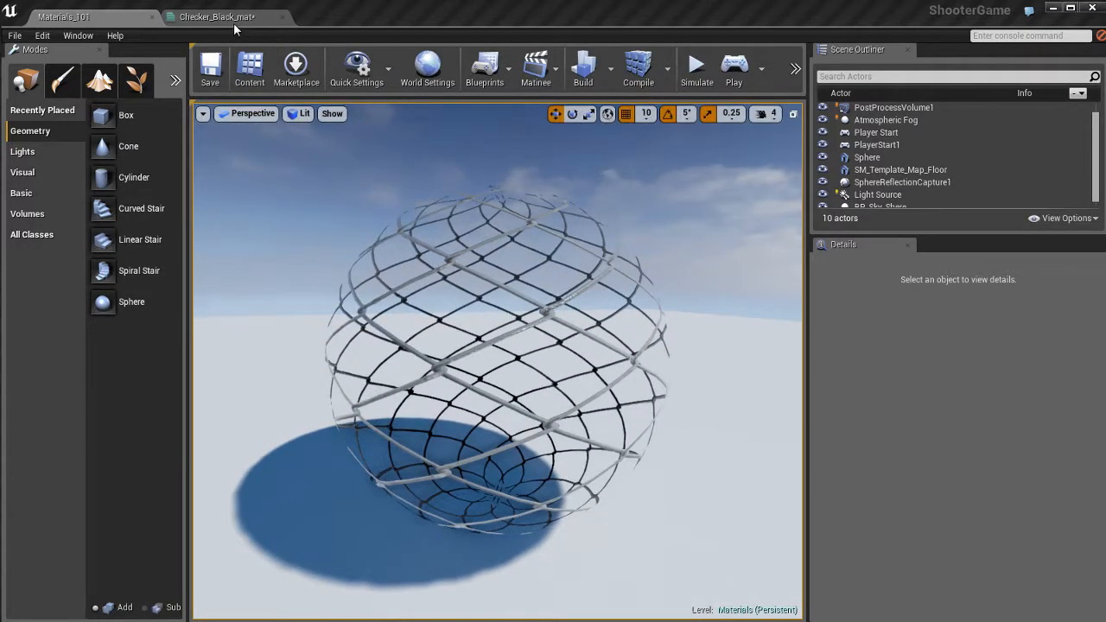
{"action": "left_click", "coordinate": [216, 17]}
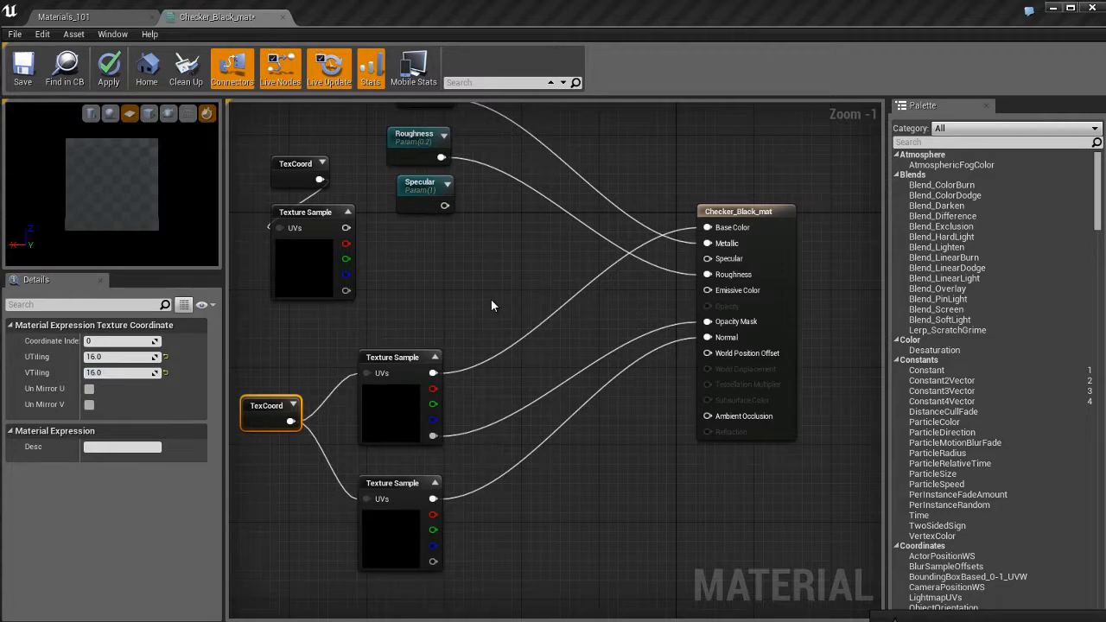
- Apply the 16x UTiling/VTiling so the sphere shows a denser chain-link pattern
{"action": "left_click", "coordinate": [62, 17]}
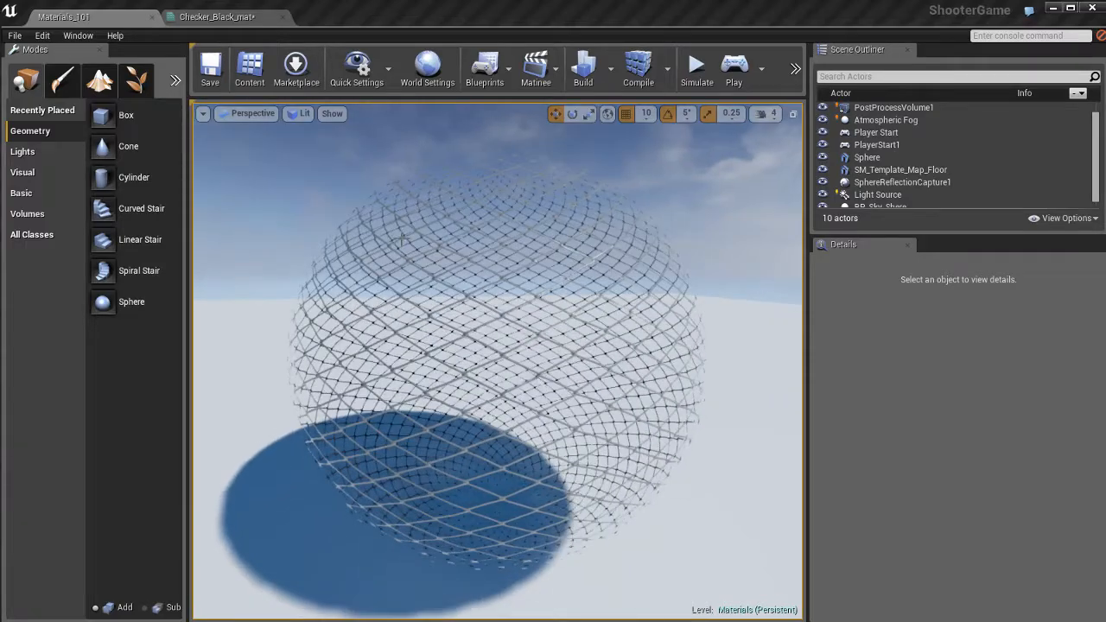
- Return to Checker_Black_mat's graph to strip out the fence texture setup
{"action": "left_click", "coordinate": [216, 17]}
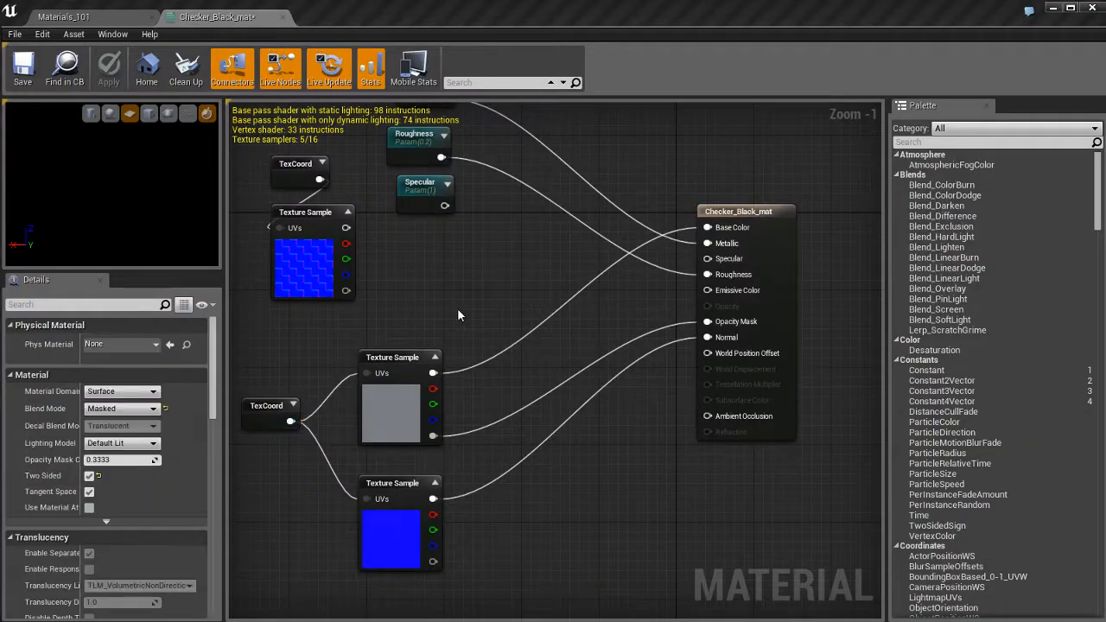
{"action": "mouse_move", "coordinate": [545, 366]}
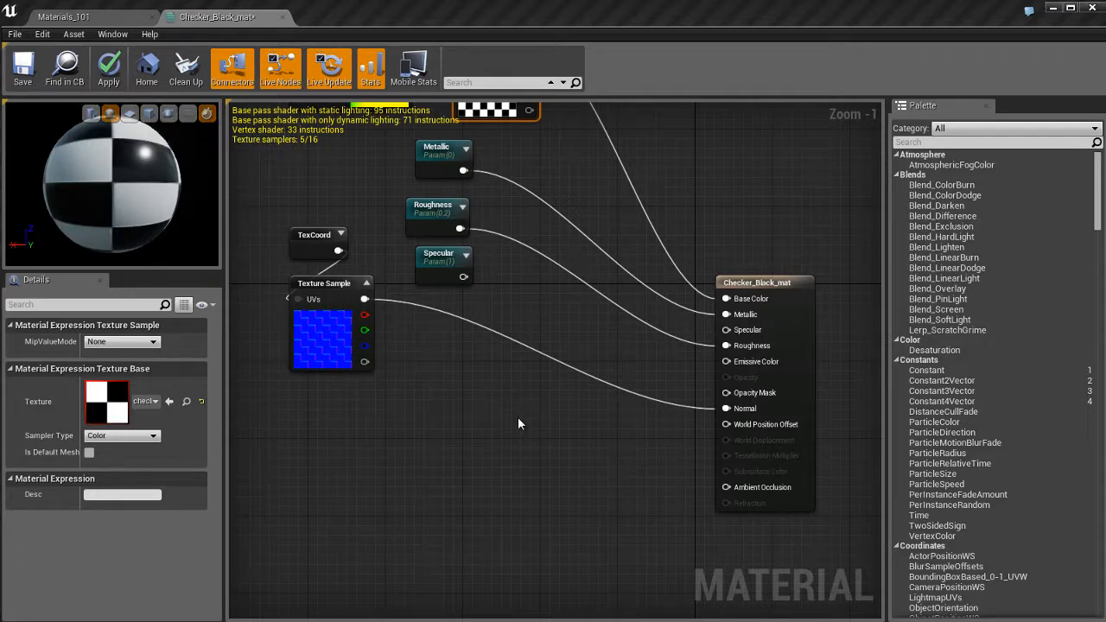
- Check the restored checker sphere in the level and save Checker_Black_mat
{"action": "left_click", "coordinate": [69, 17]}
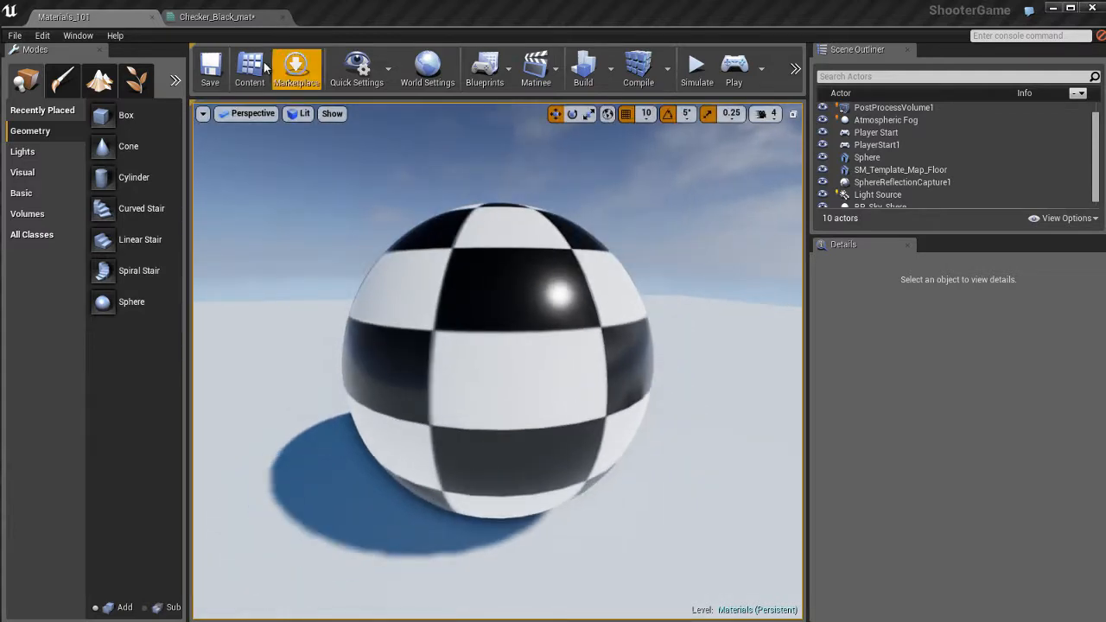
{"action": "left_click", "coordinate": [216, 18]}
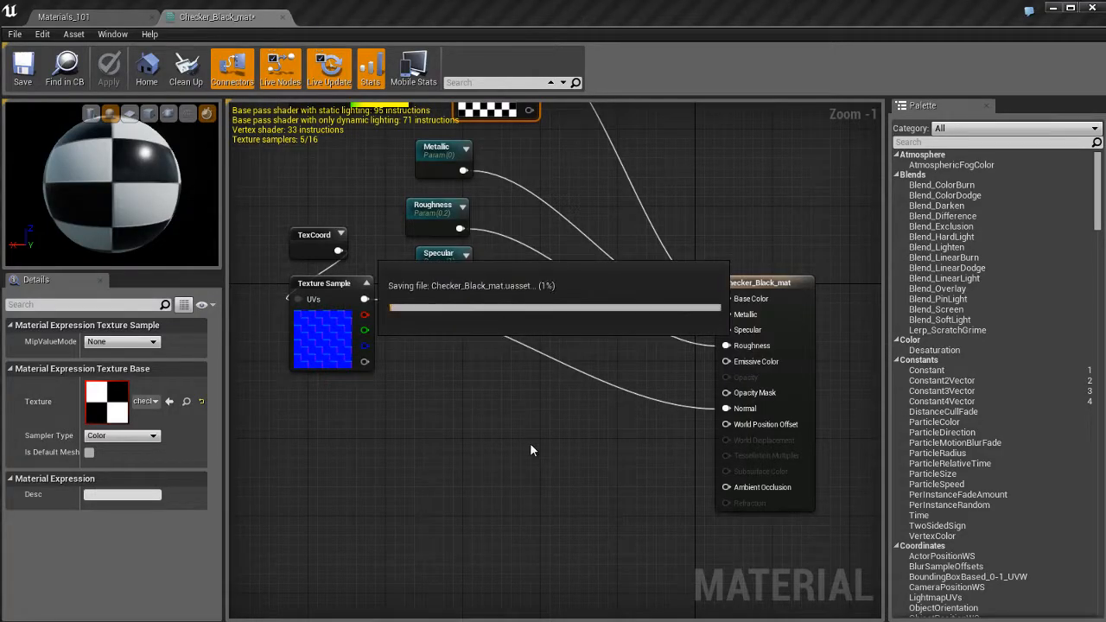